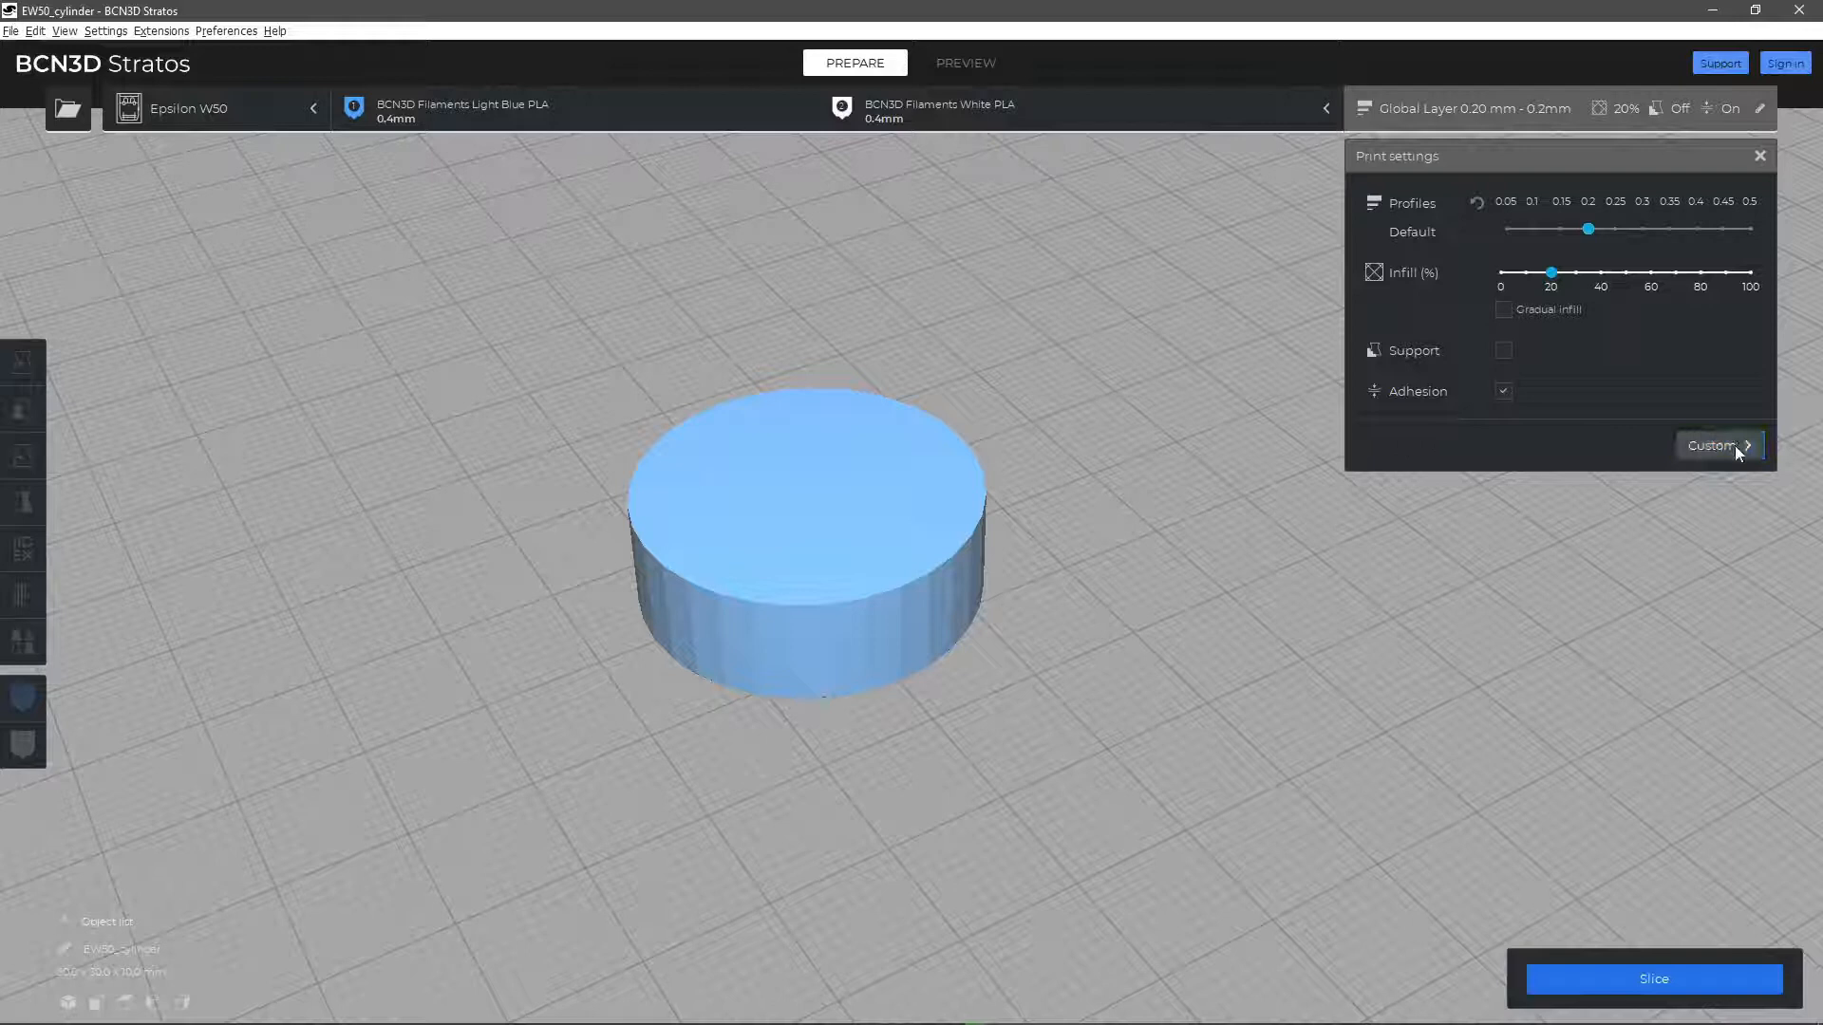
Switch print settings to Custom and expand the Build Plate Adhesion category
left_click(1710, 445)
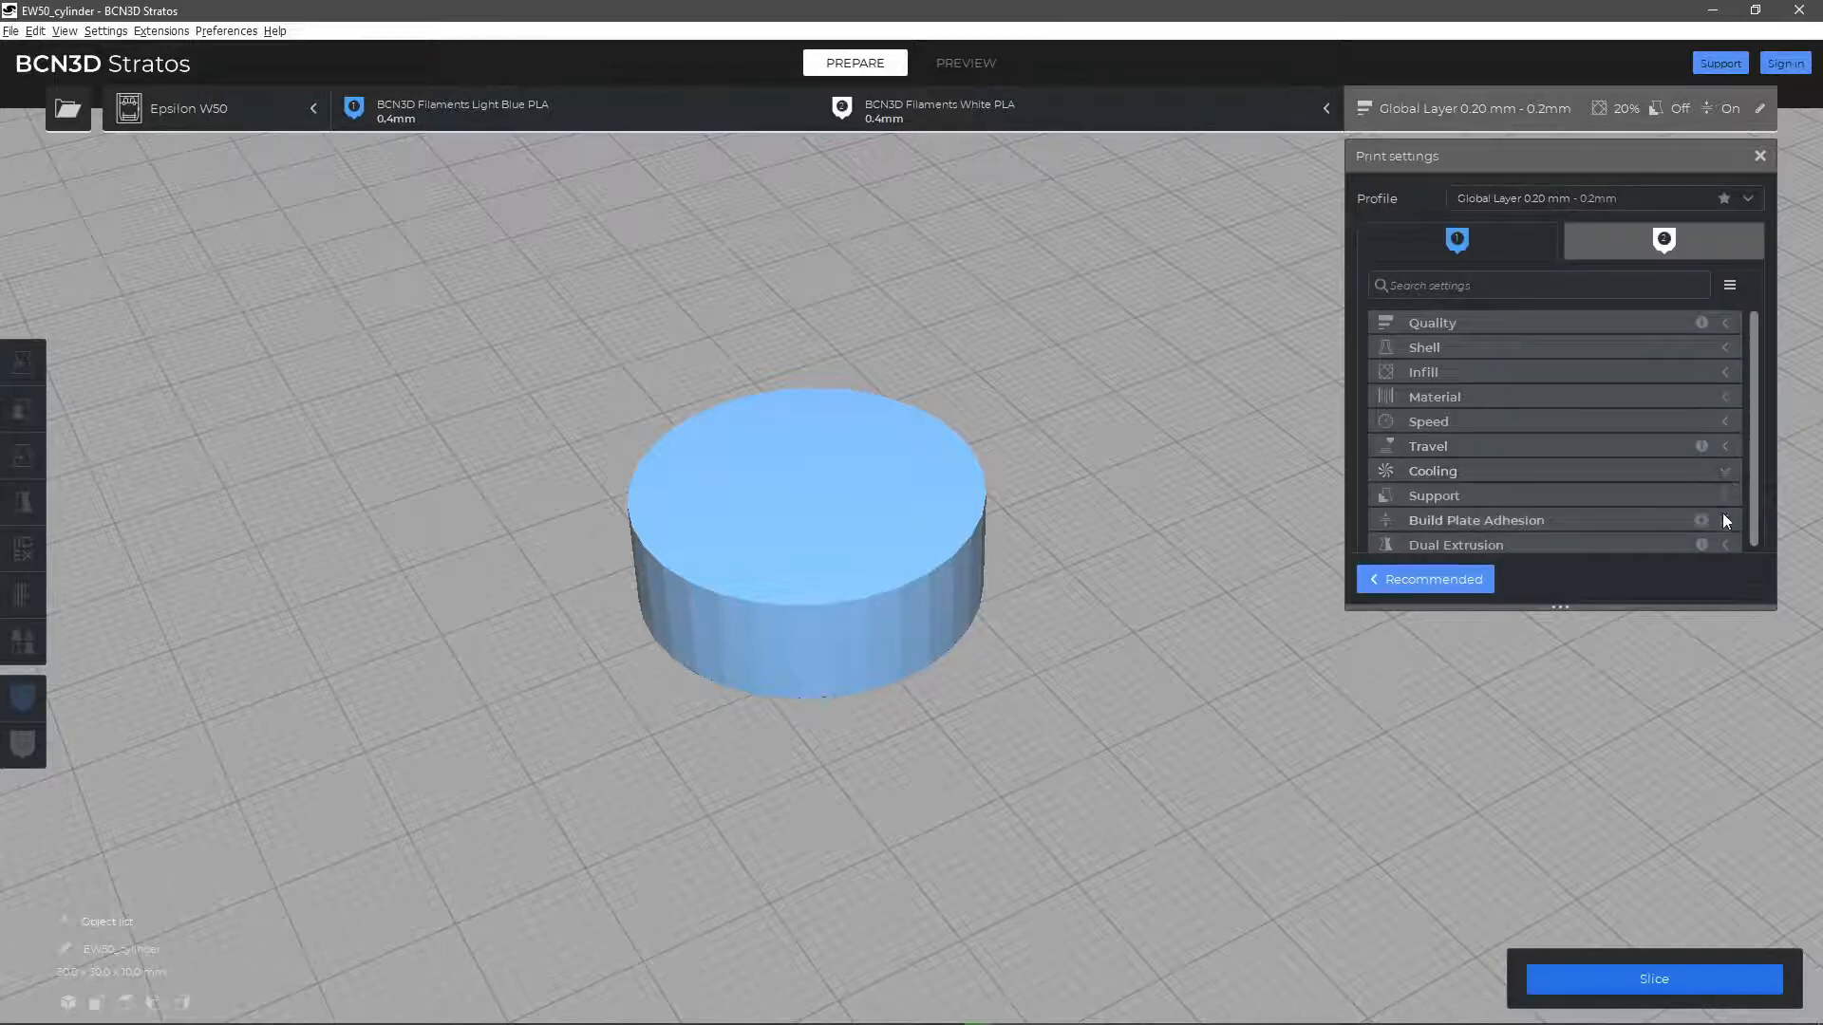
left_click(1476, 520)
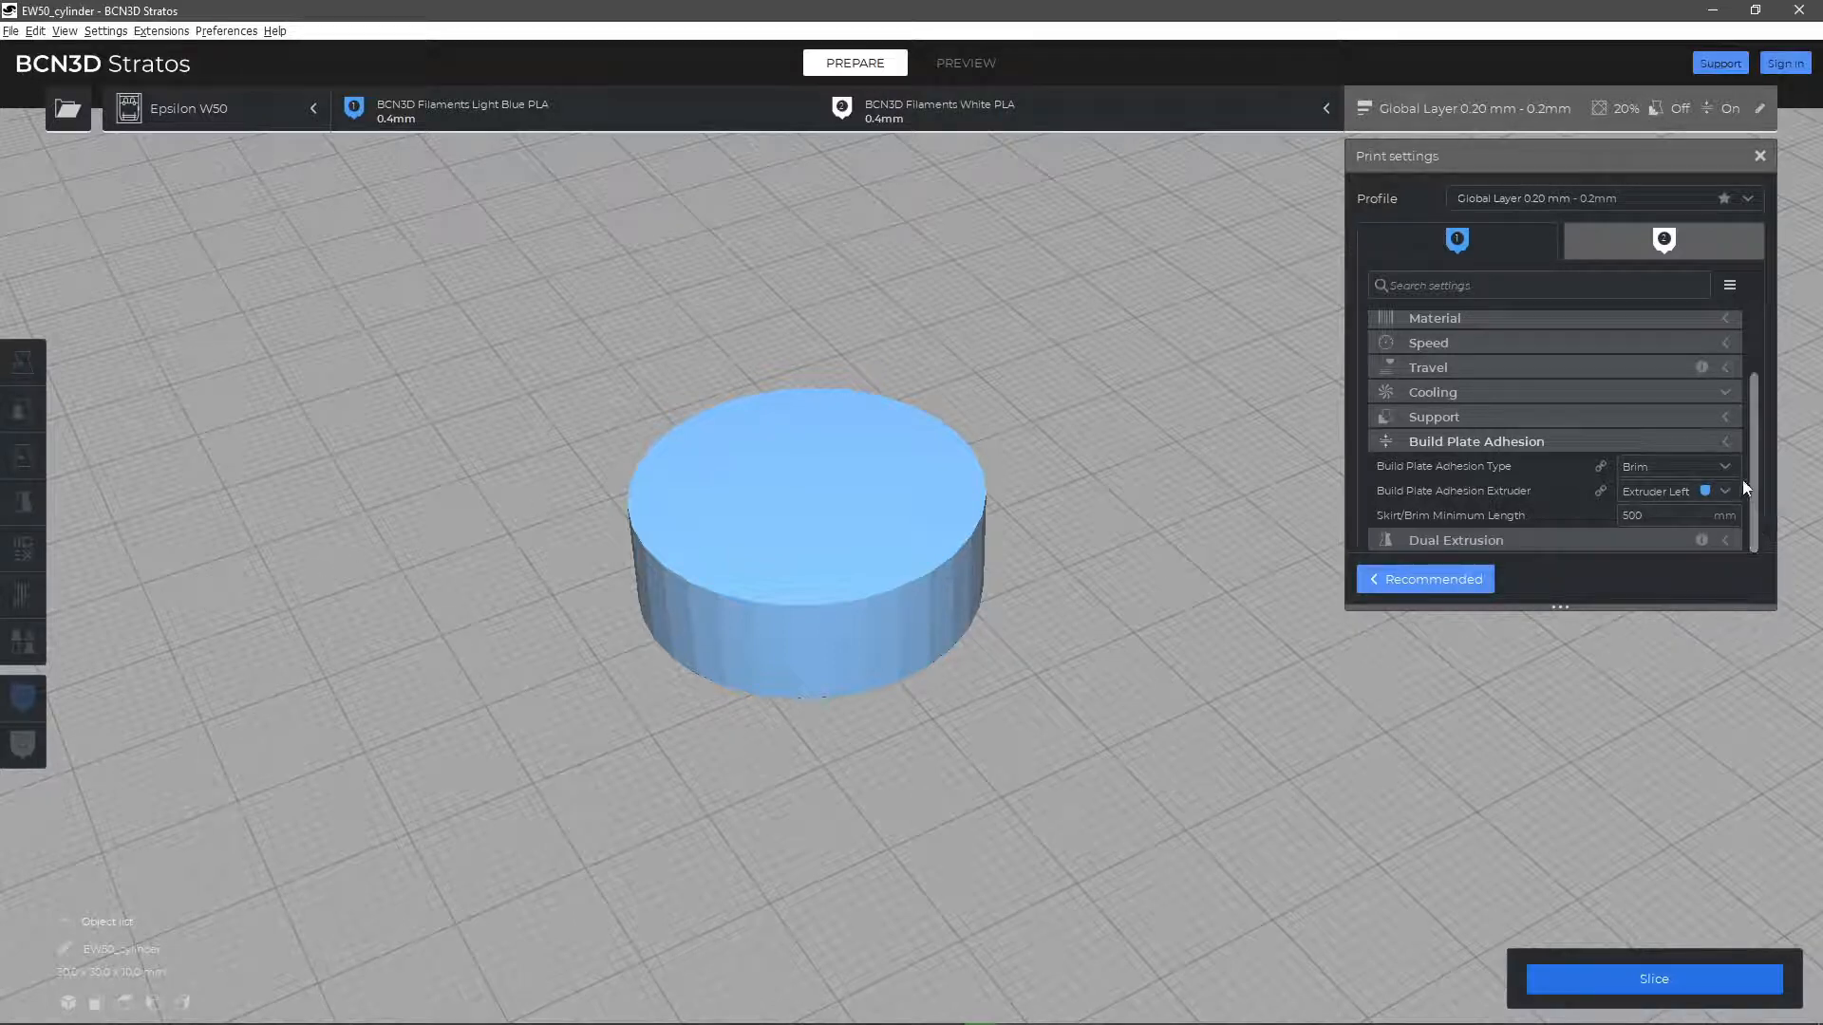
Set adhesion type to Skirt, slice the cylinder, and preview the skirt ring
left_click(1709, 466)
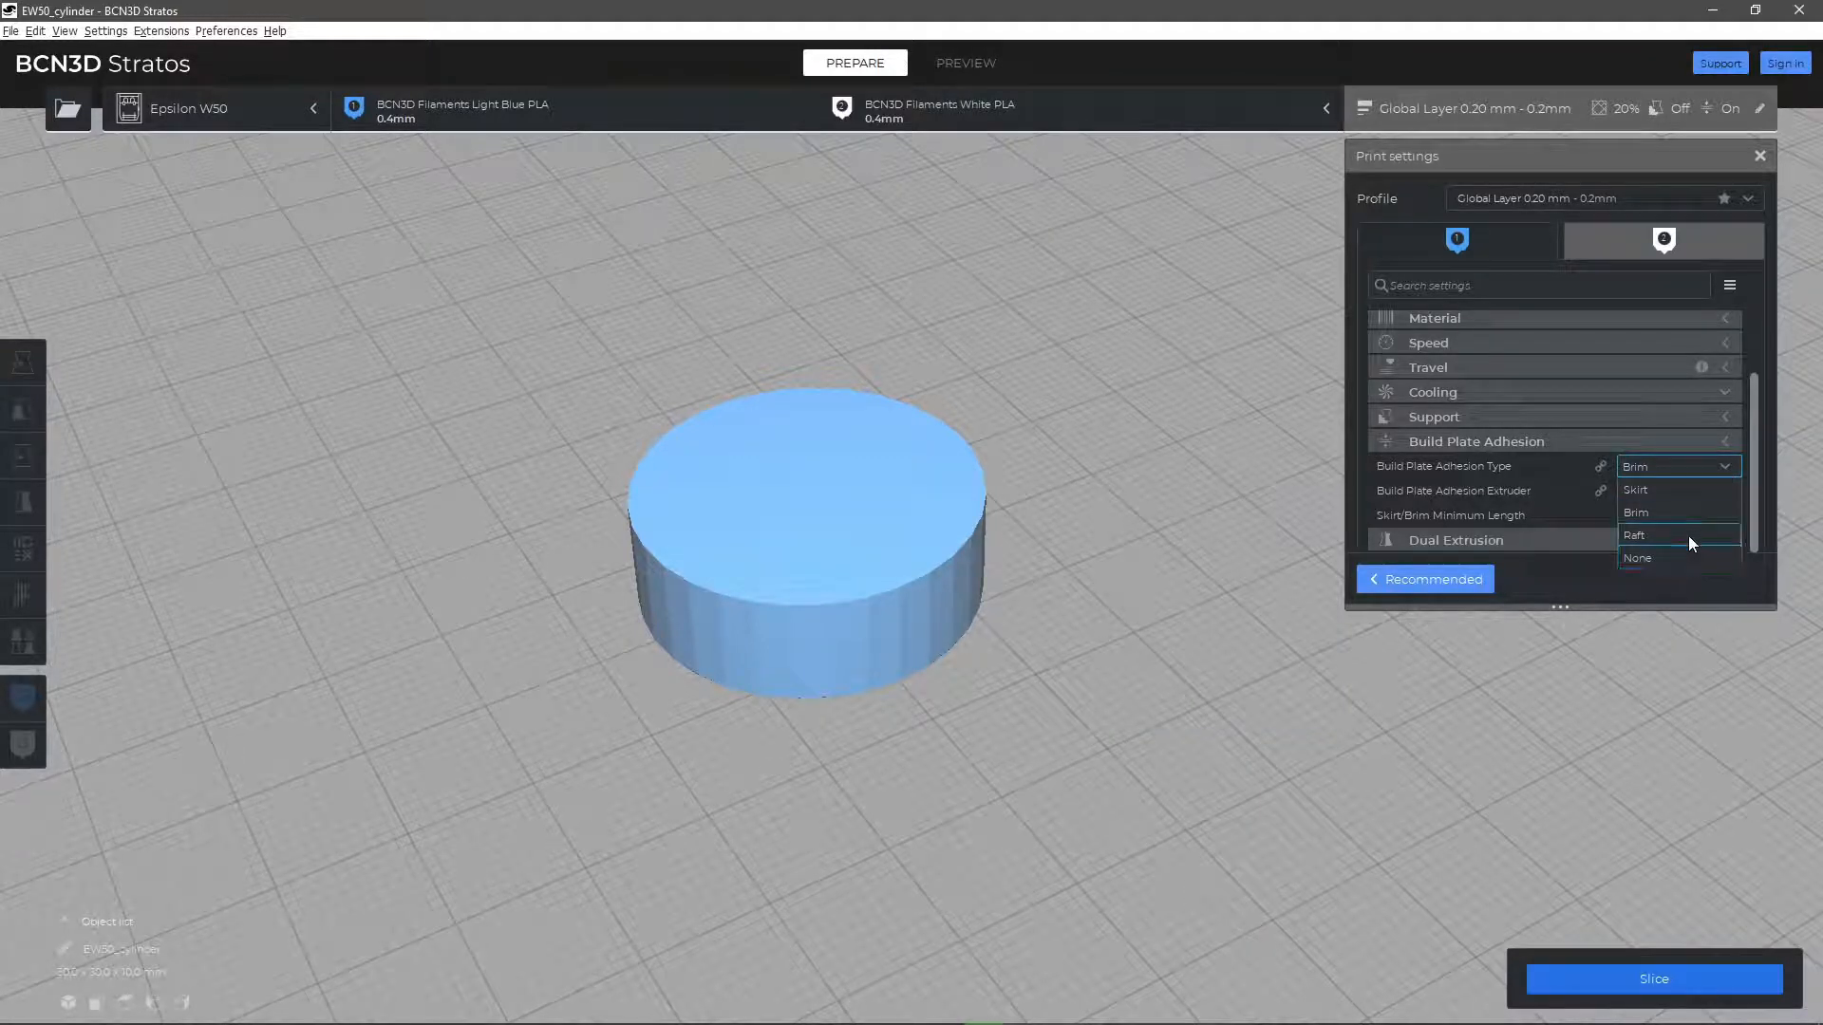
left_click(1640, 490)
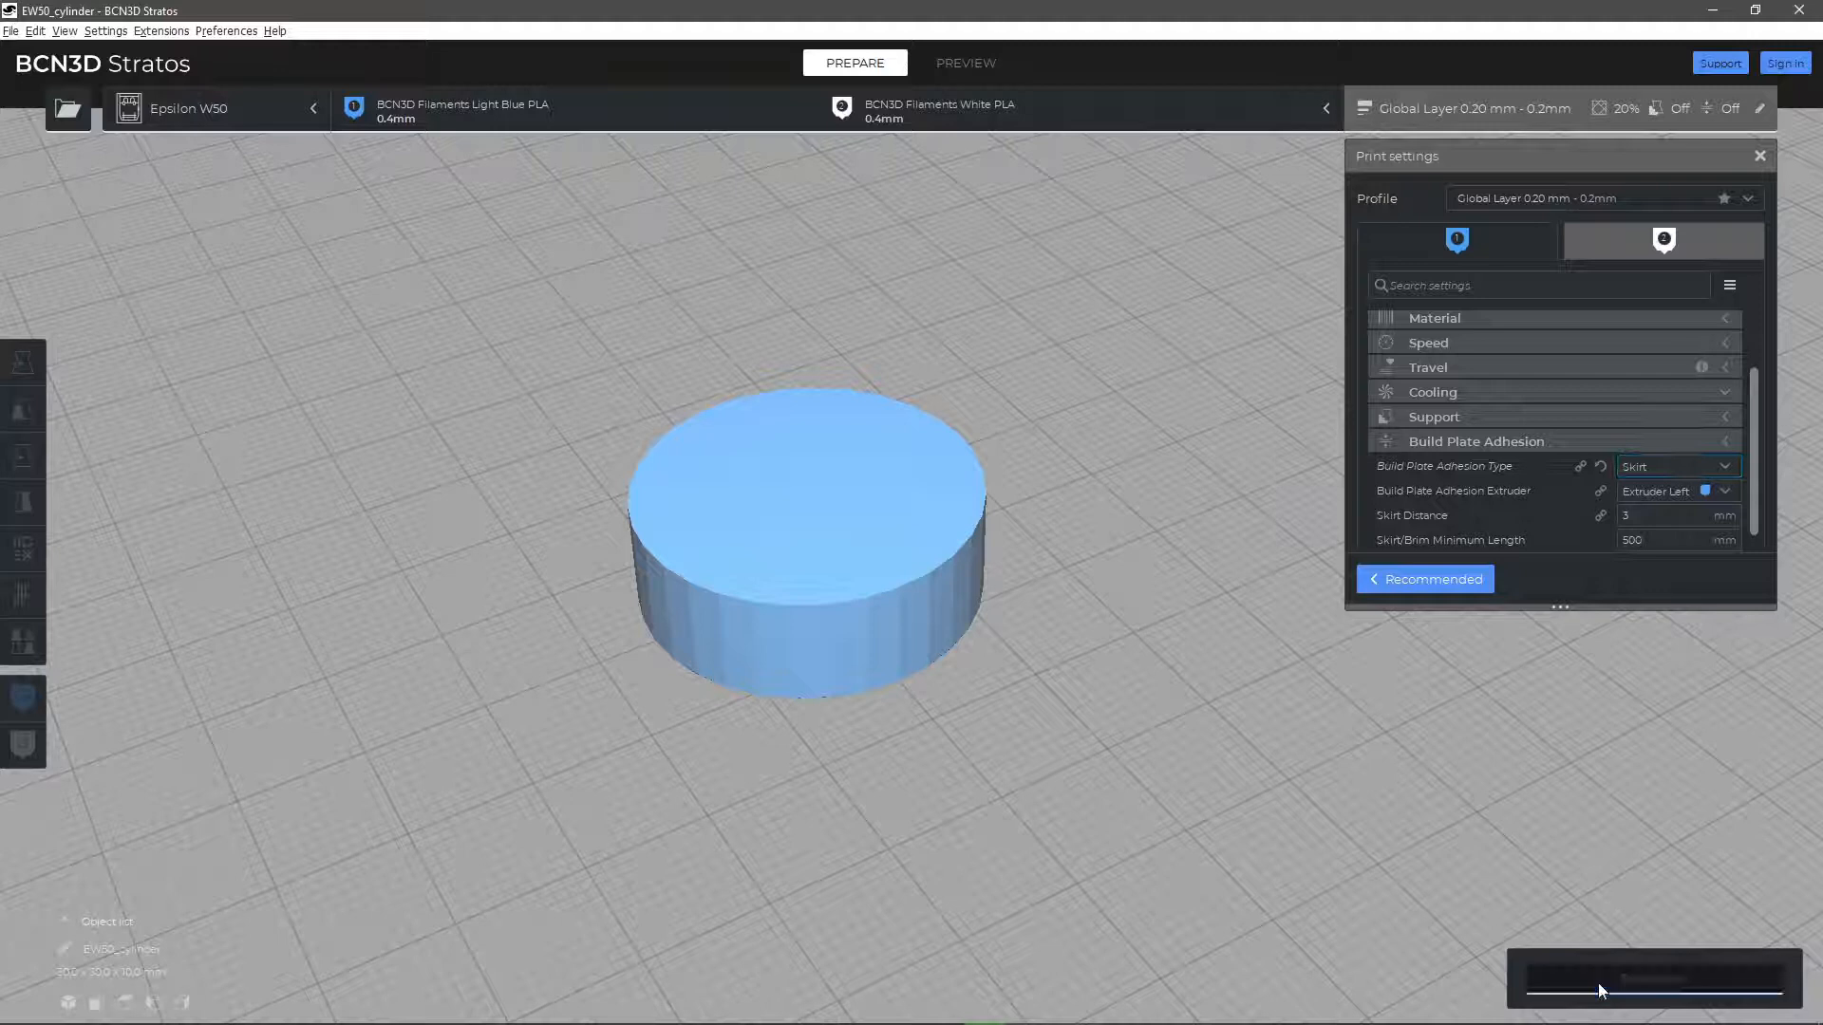
left_click(965, 63)
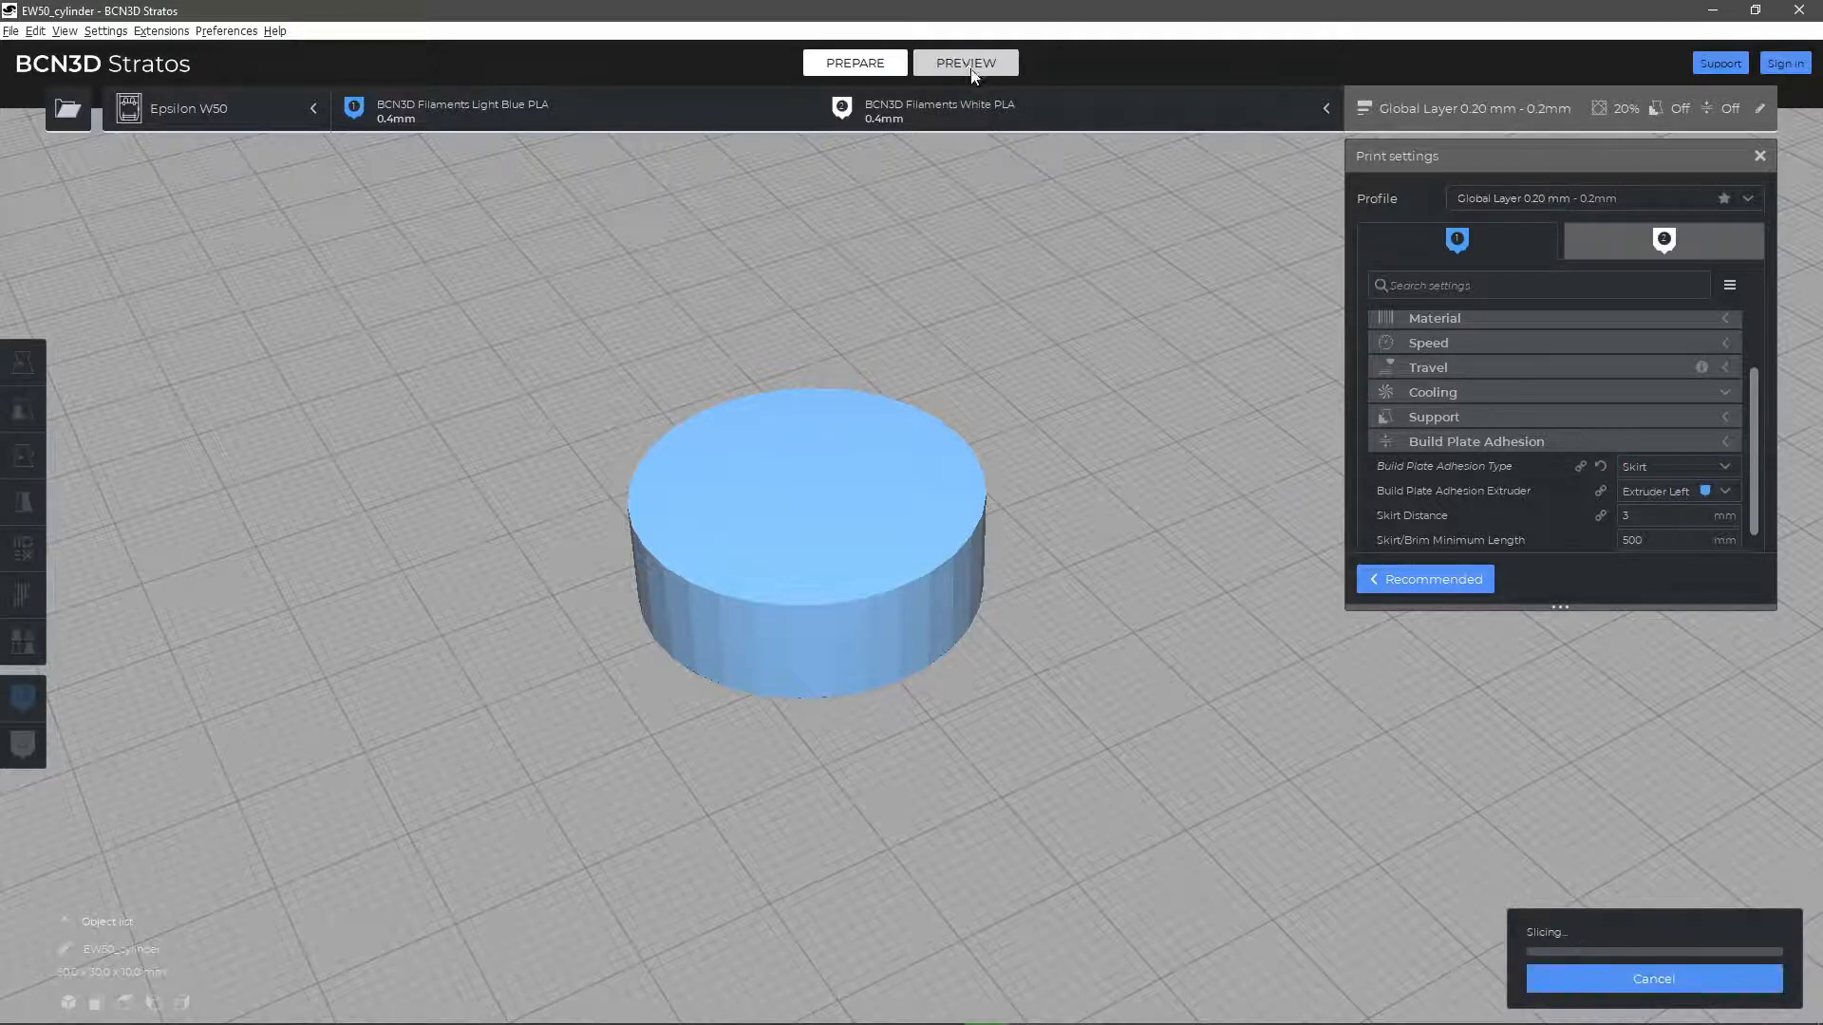
left_click(963, 62)
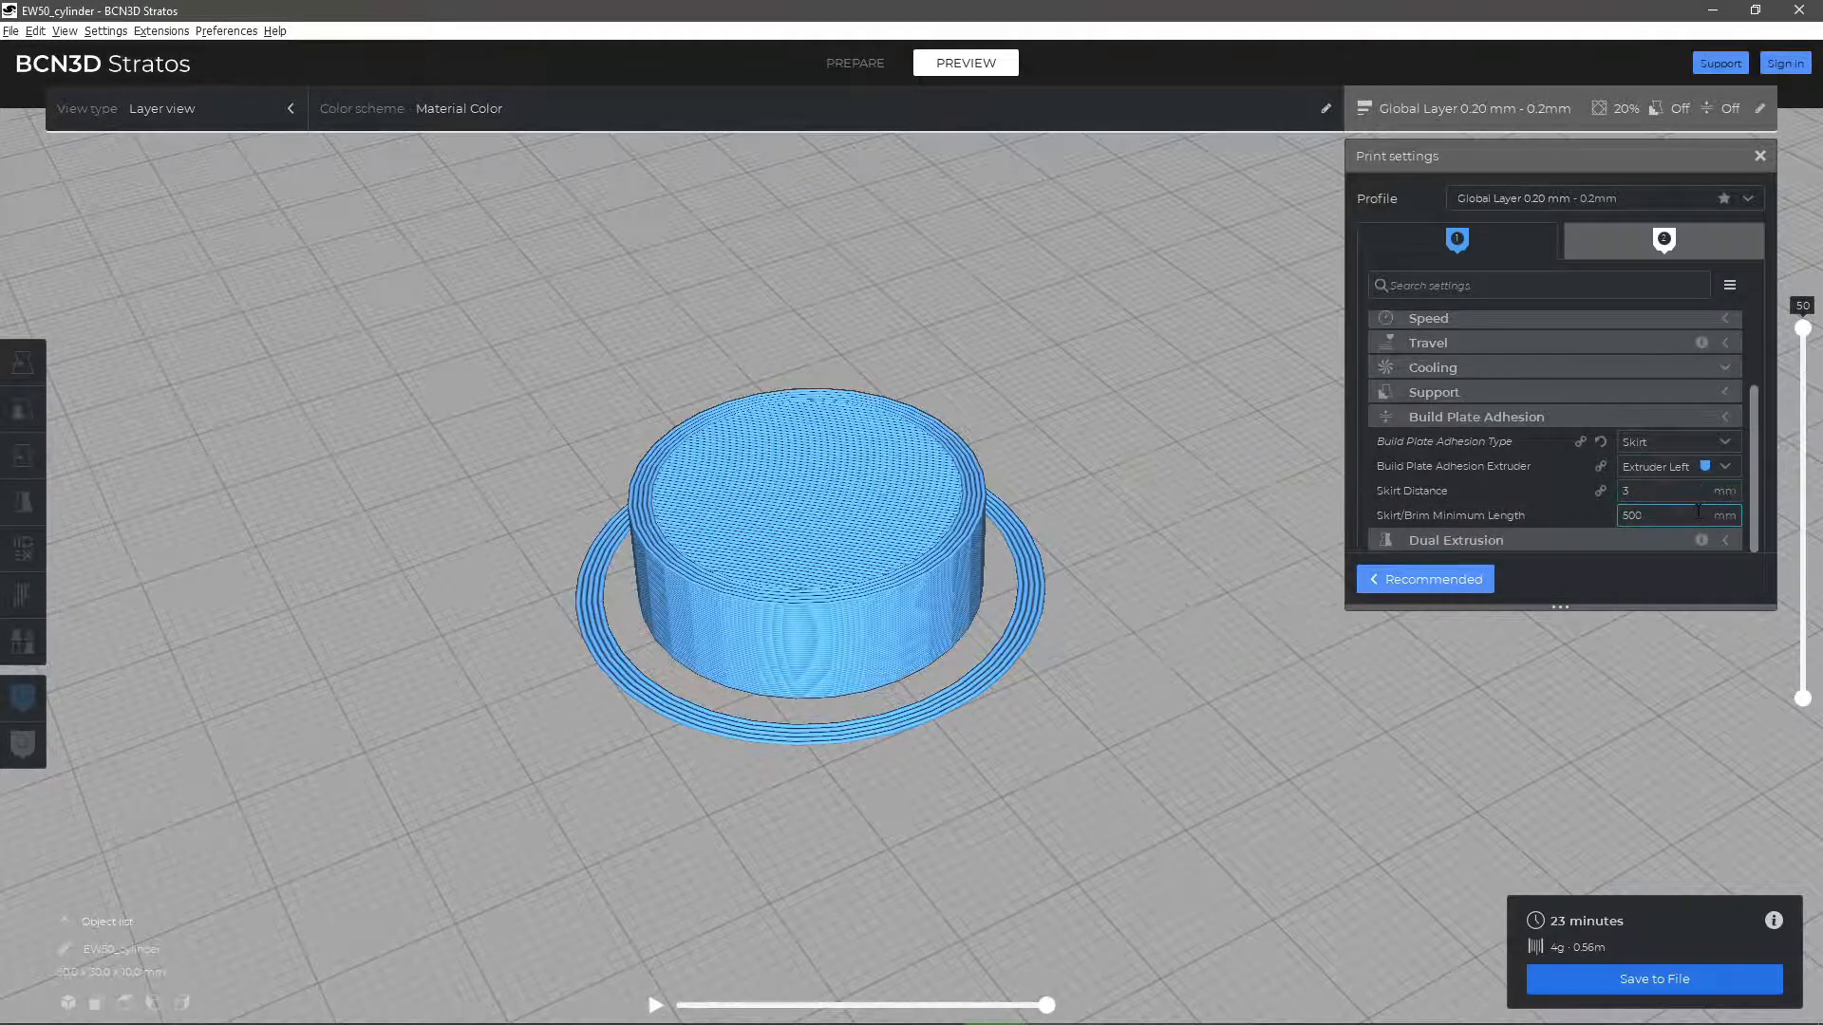
mouse_move(1488, 514)
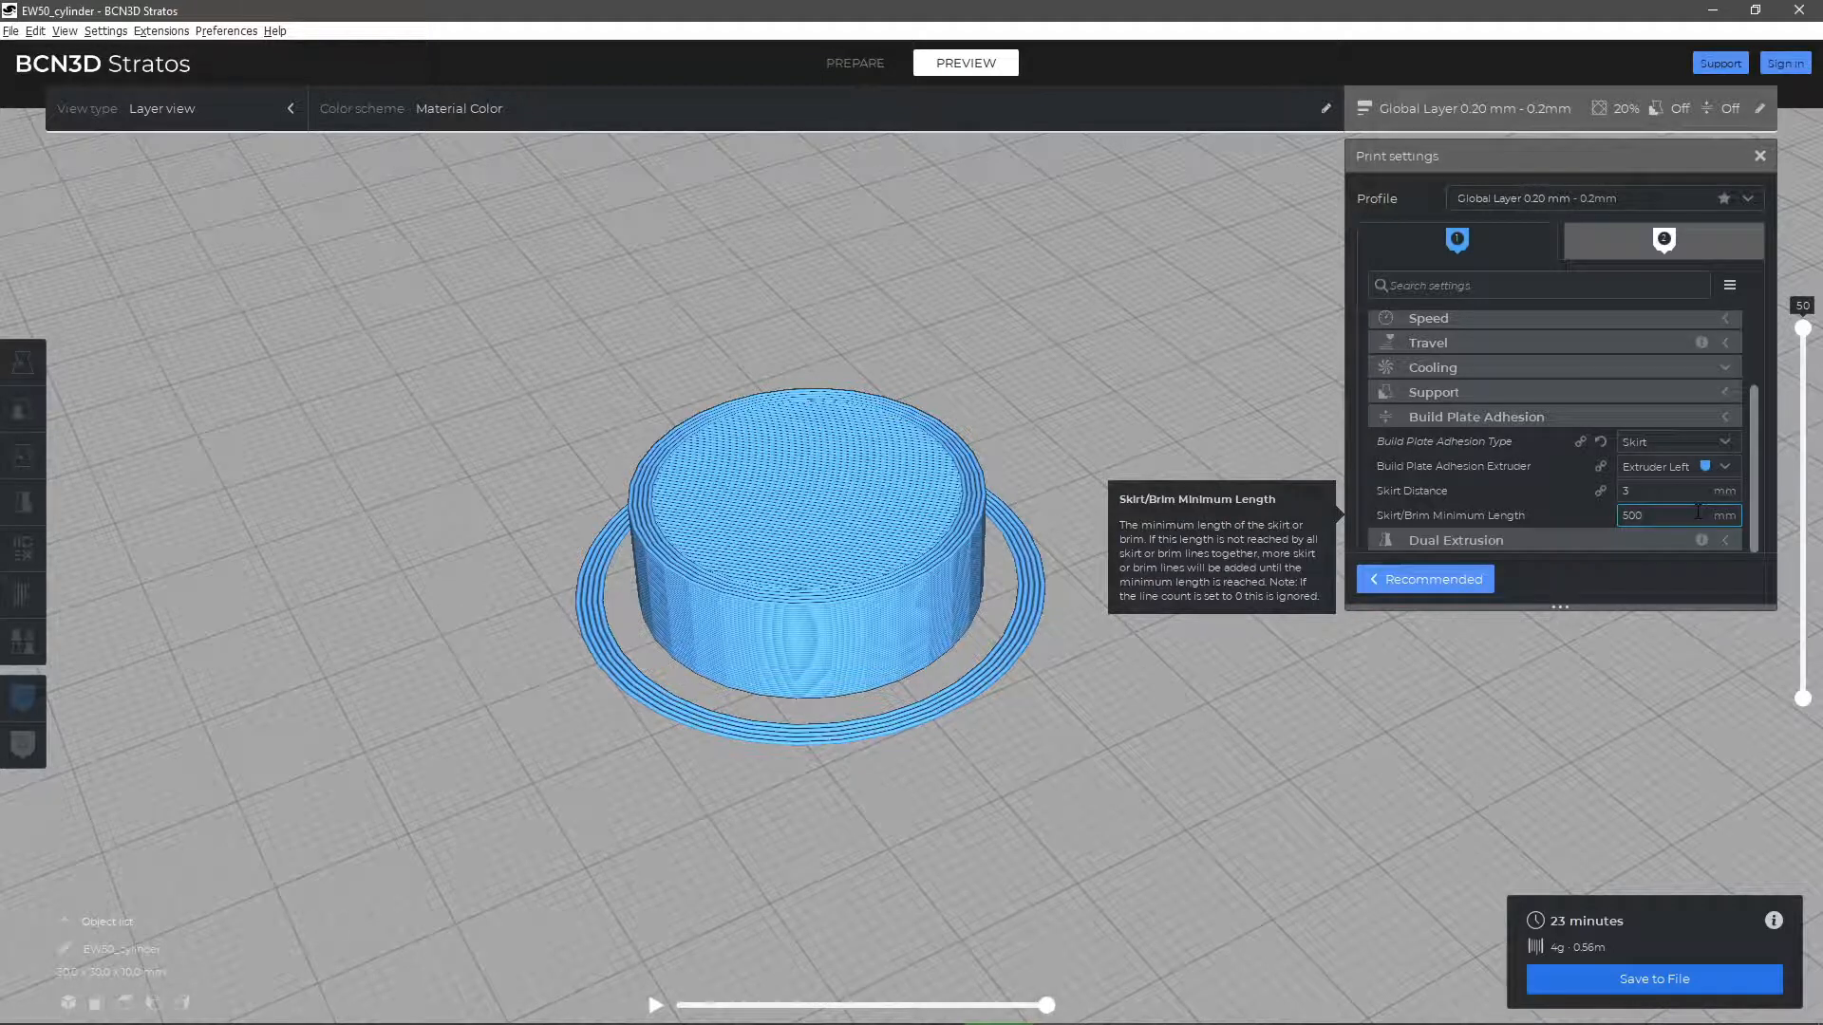
Switch adhesion type to Brim, re-slice, and reopen the adhesion type list
left_click(1672, 440)
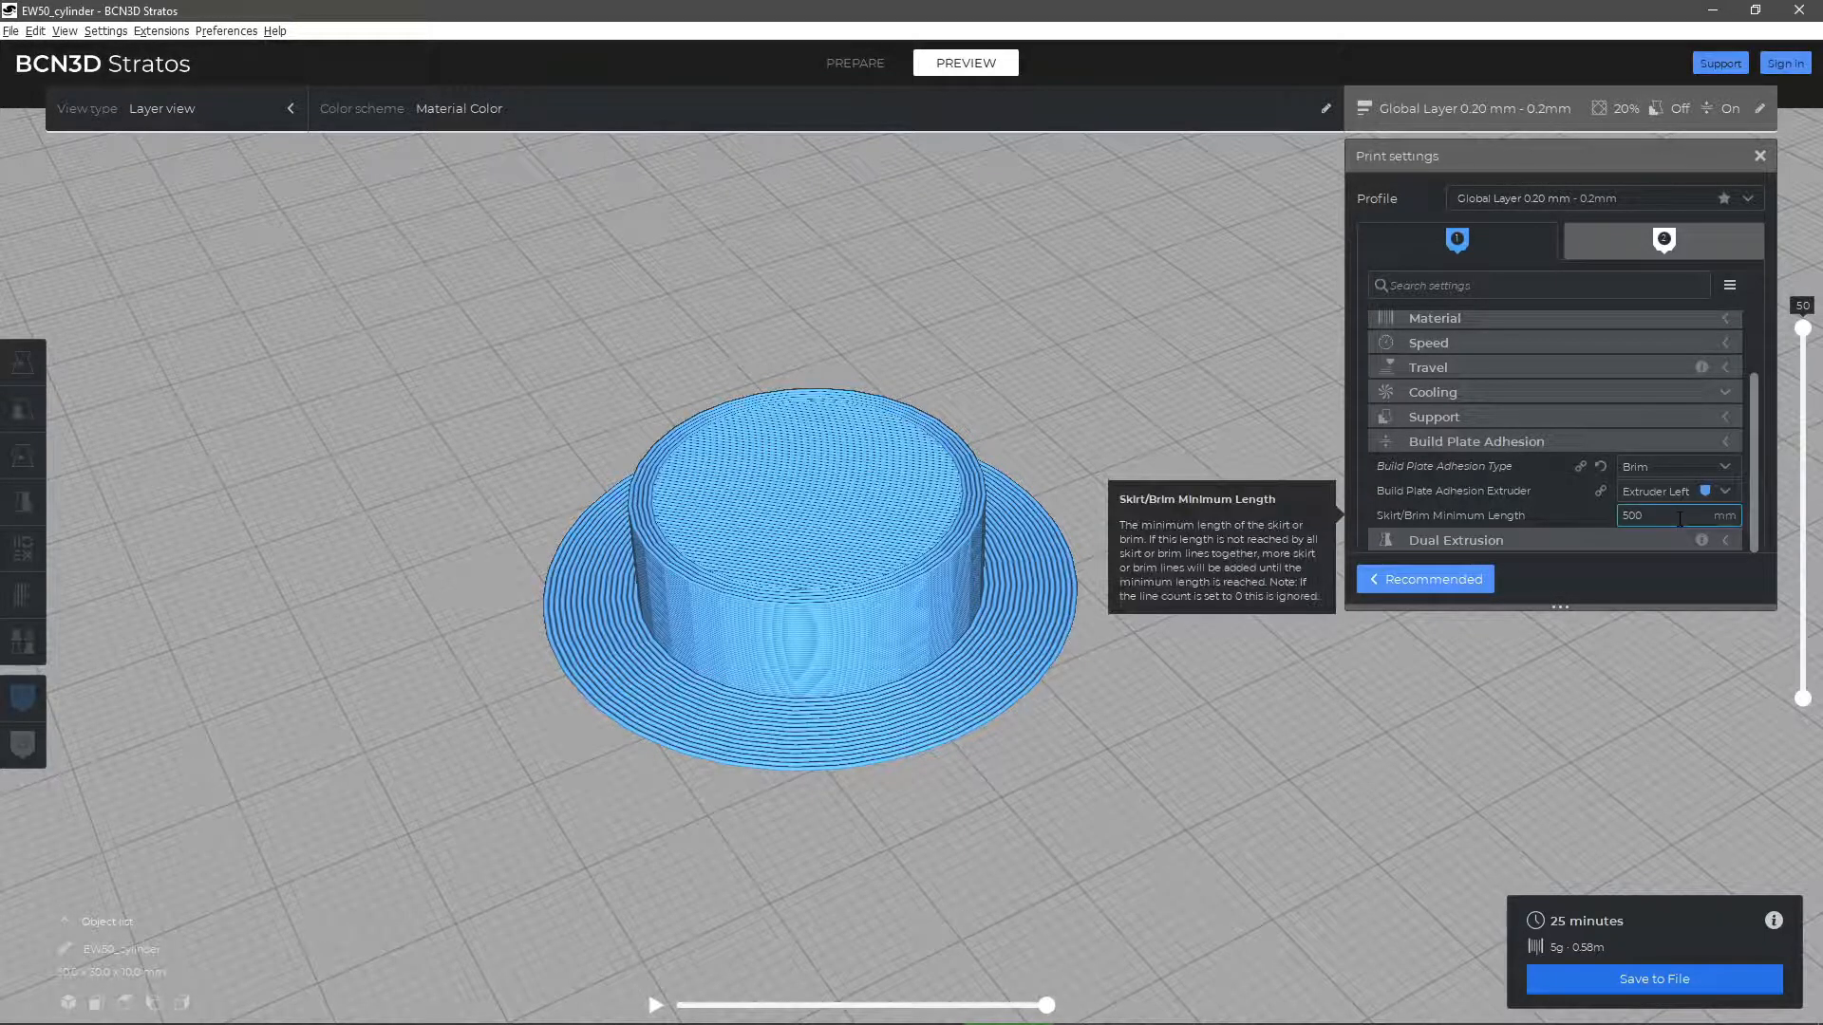
left_click(1674, 466)
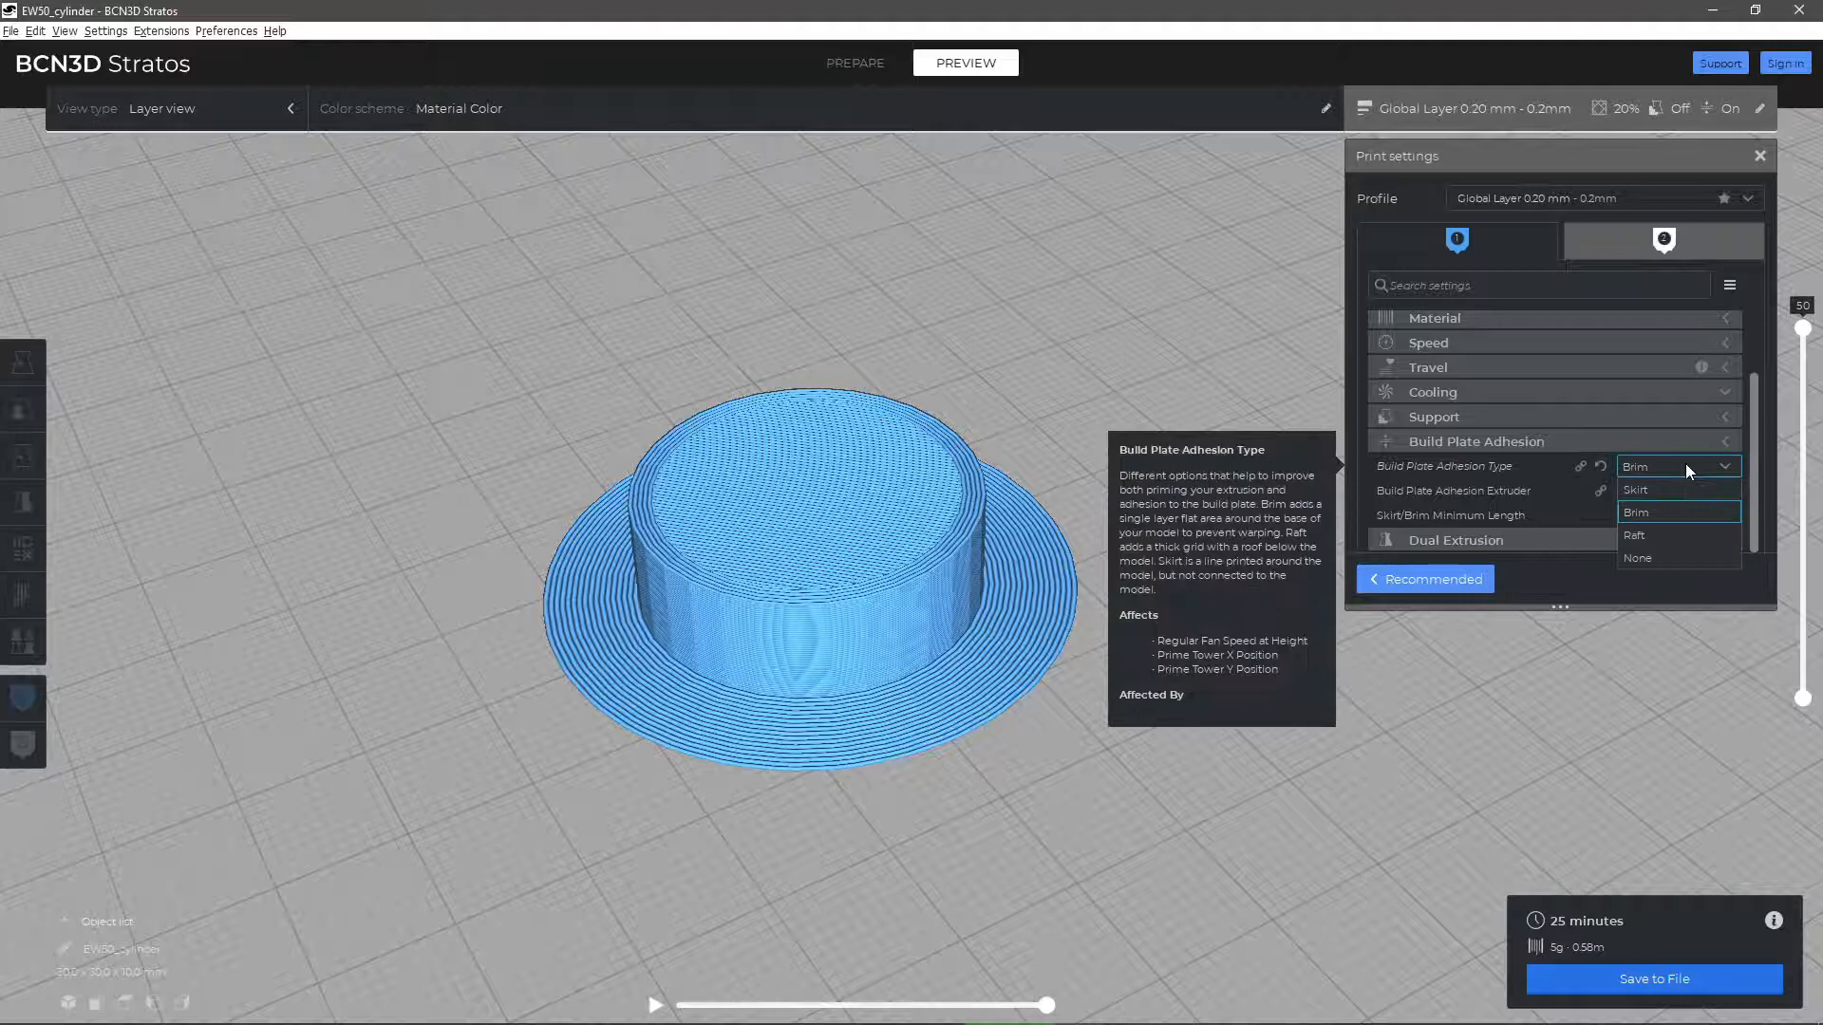
Choose Raft adhesion, slice the cylinder, then set the adhesion extruder to Extruder Right
left_click(1635, 536)
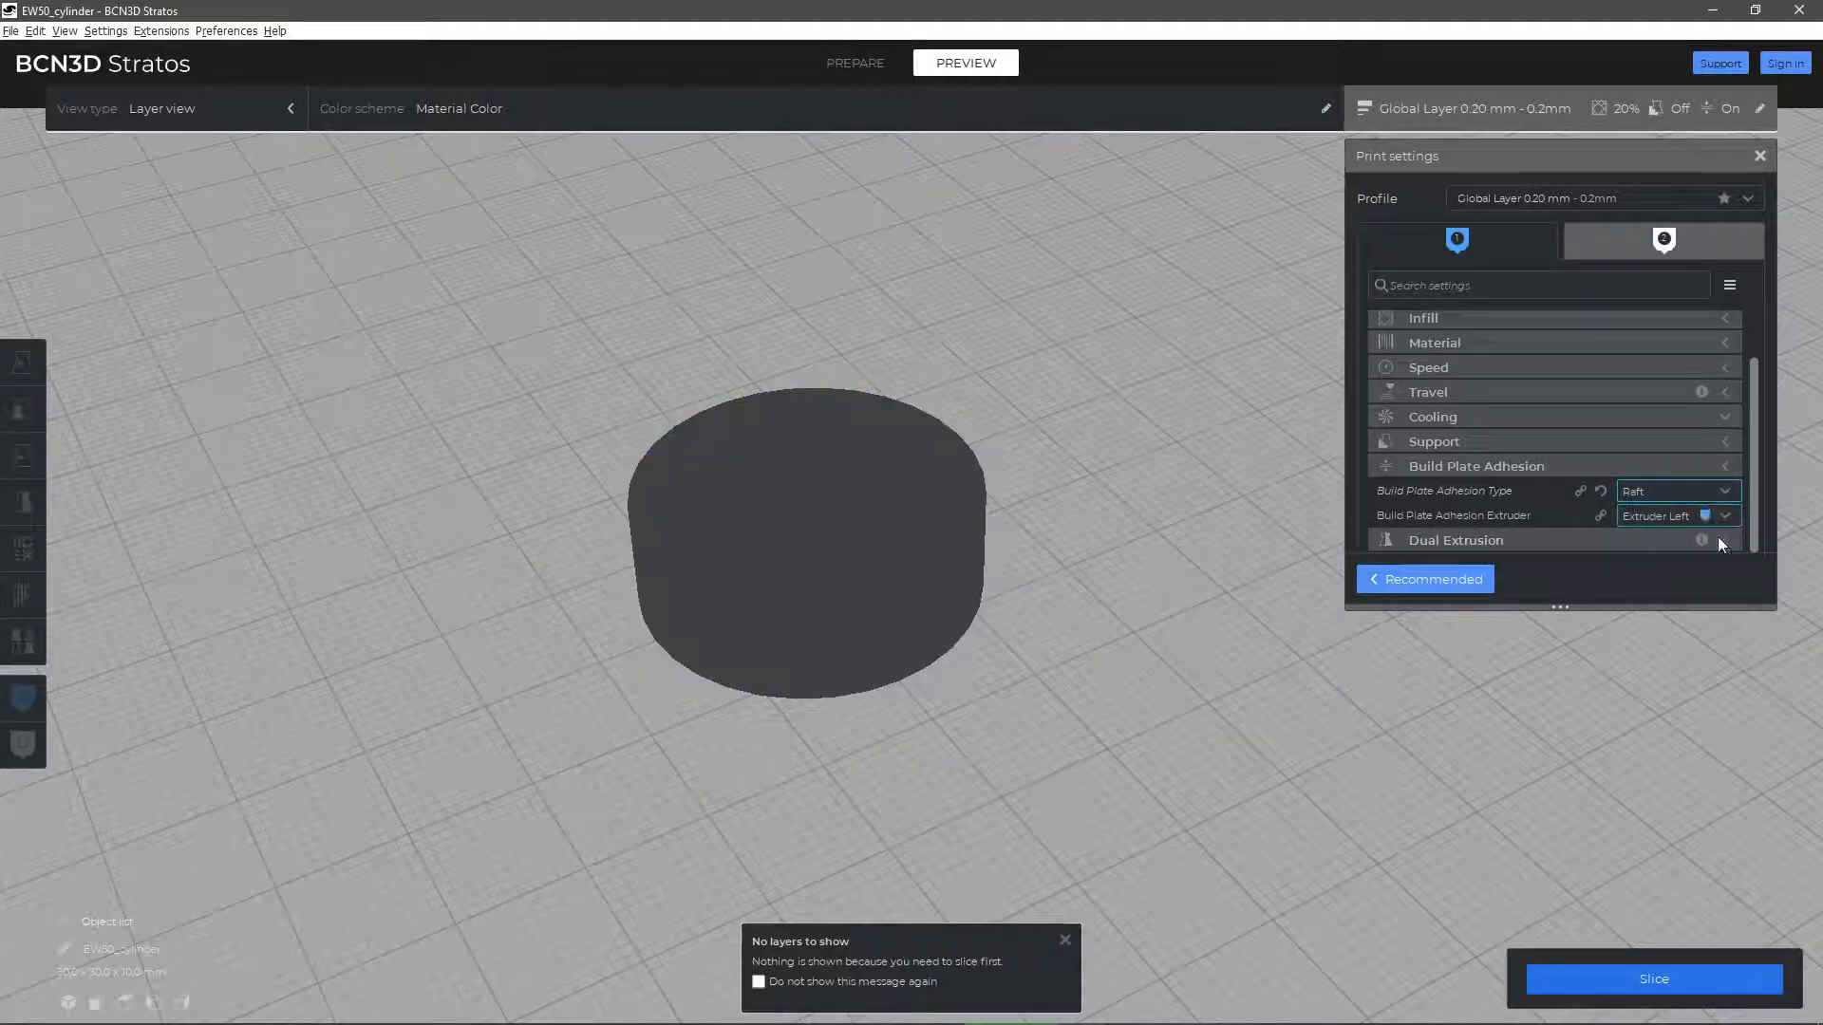
left_click(1652, 978)
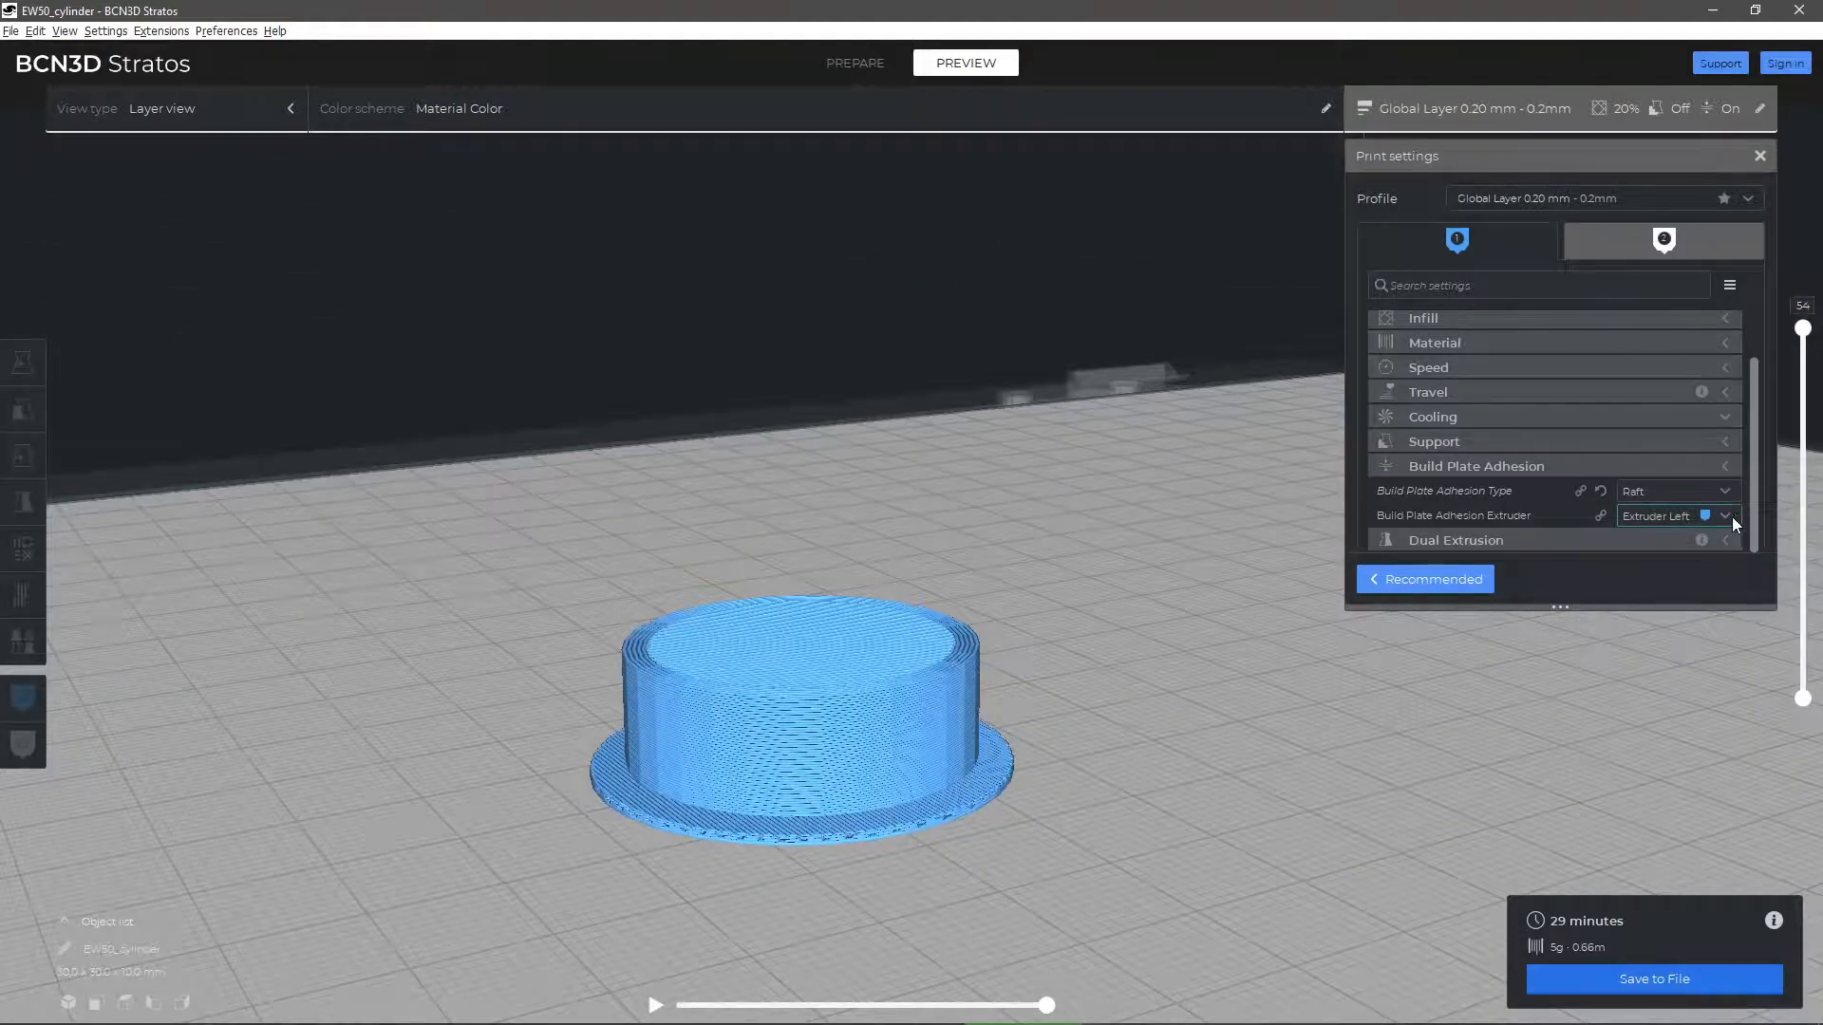
left_click(1726, 514)
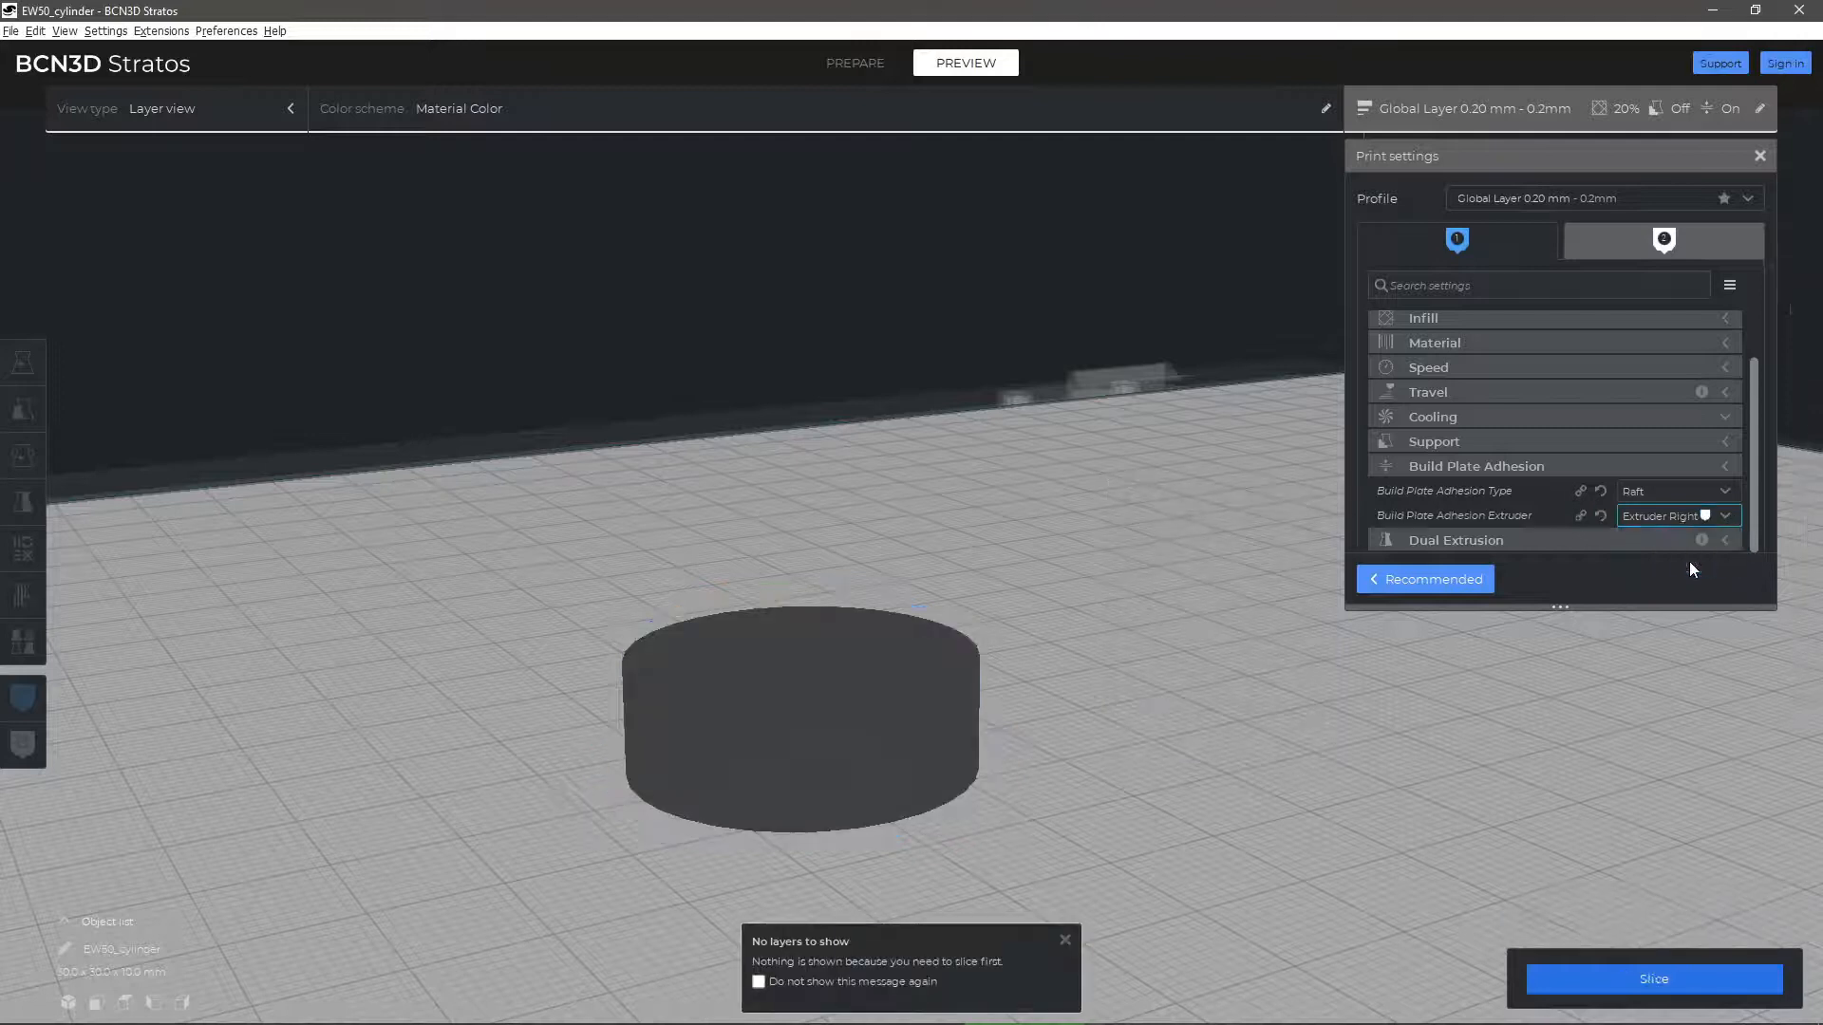
Re-slice the cylinder with the raft on Extruder Right, estimating 32 minutes
left_click(1651, 979)
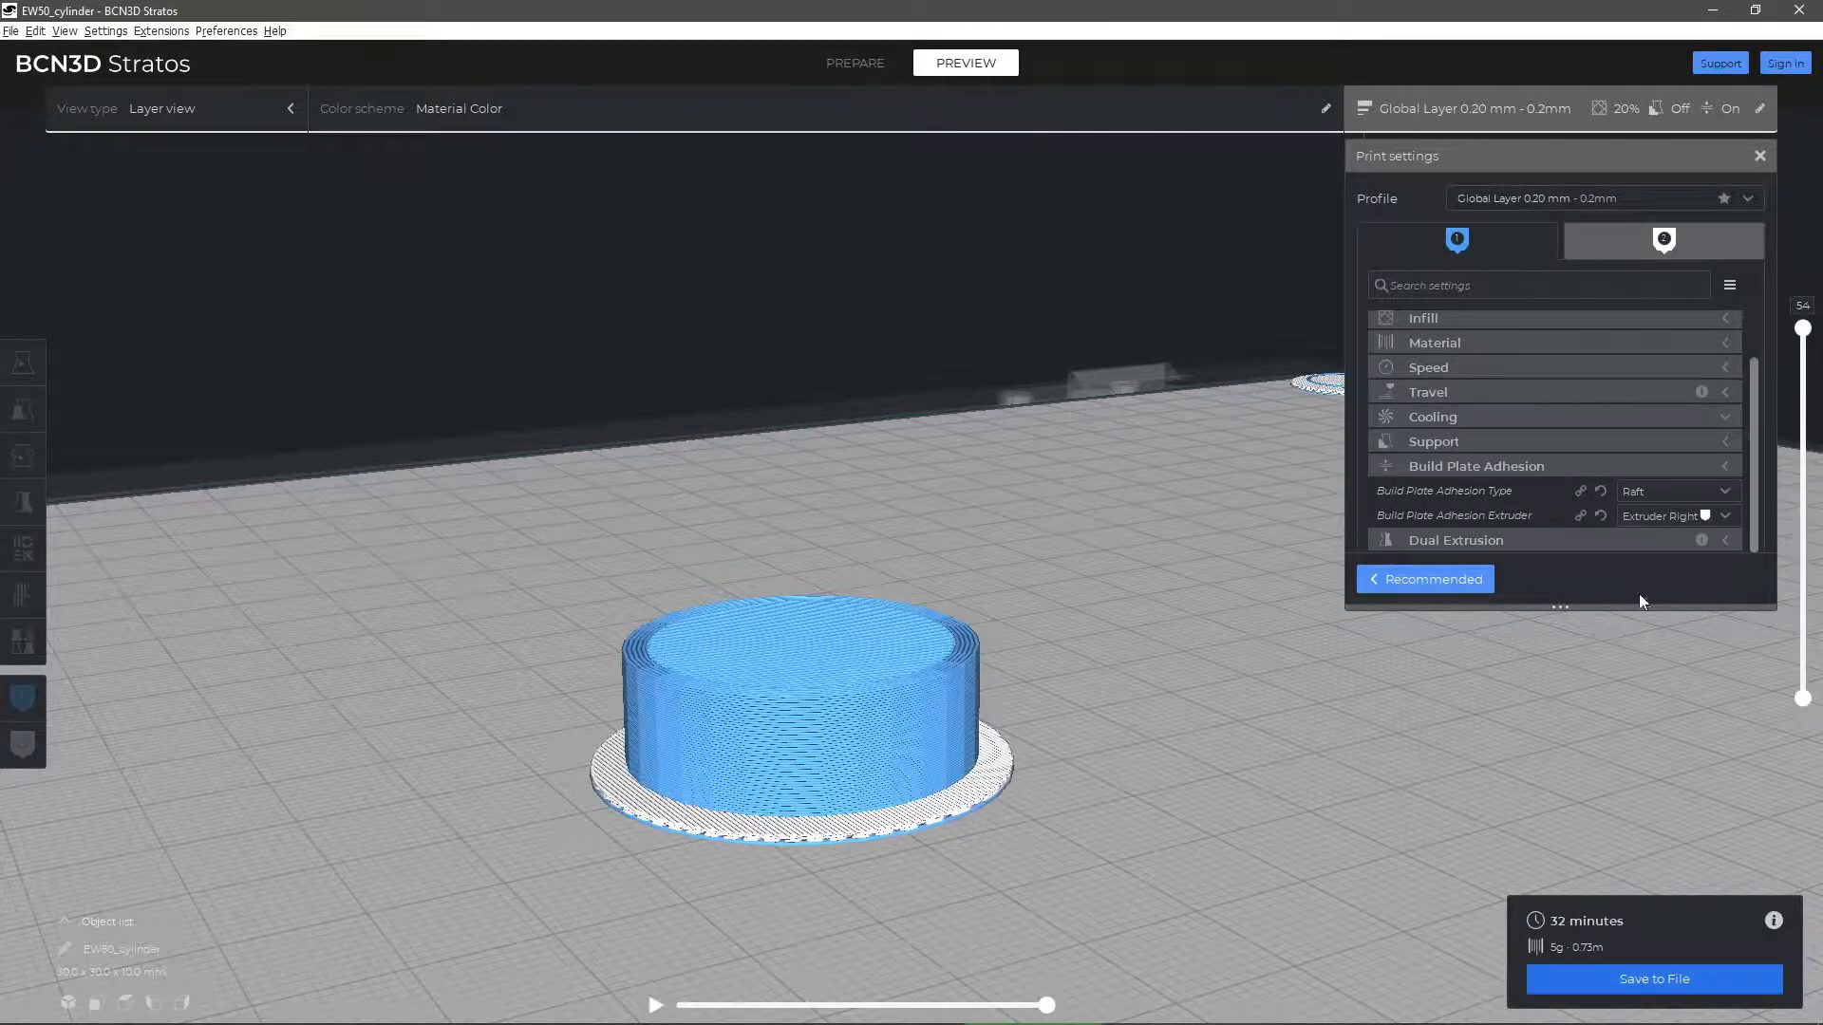
Start an empty project and open Settings > Configure setting visibility
left_click(854, 63)
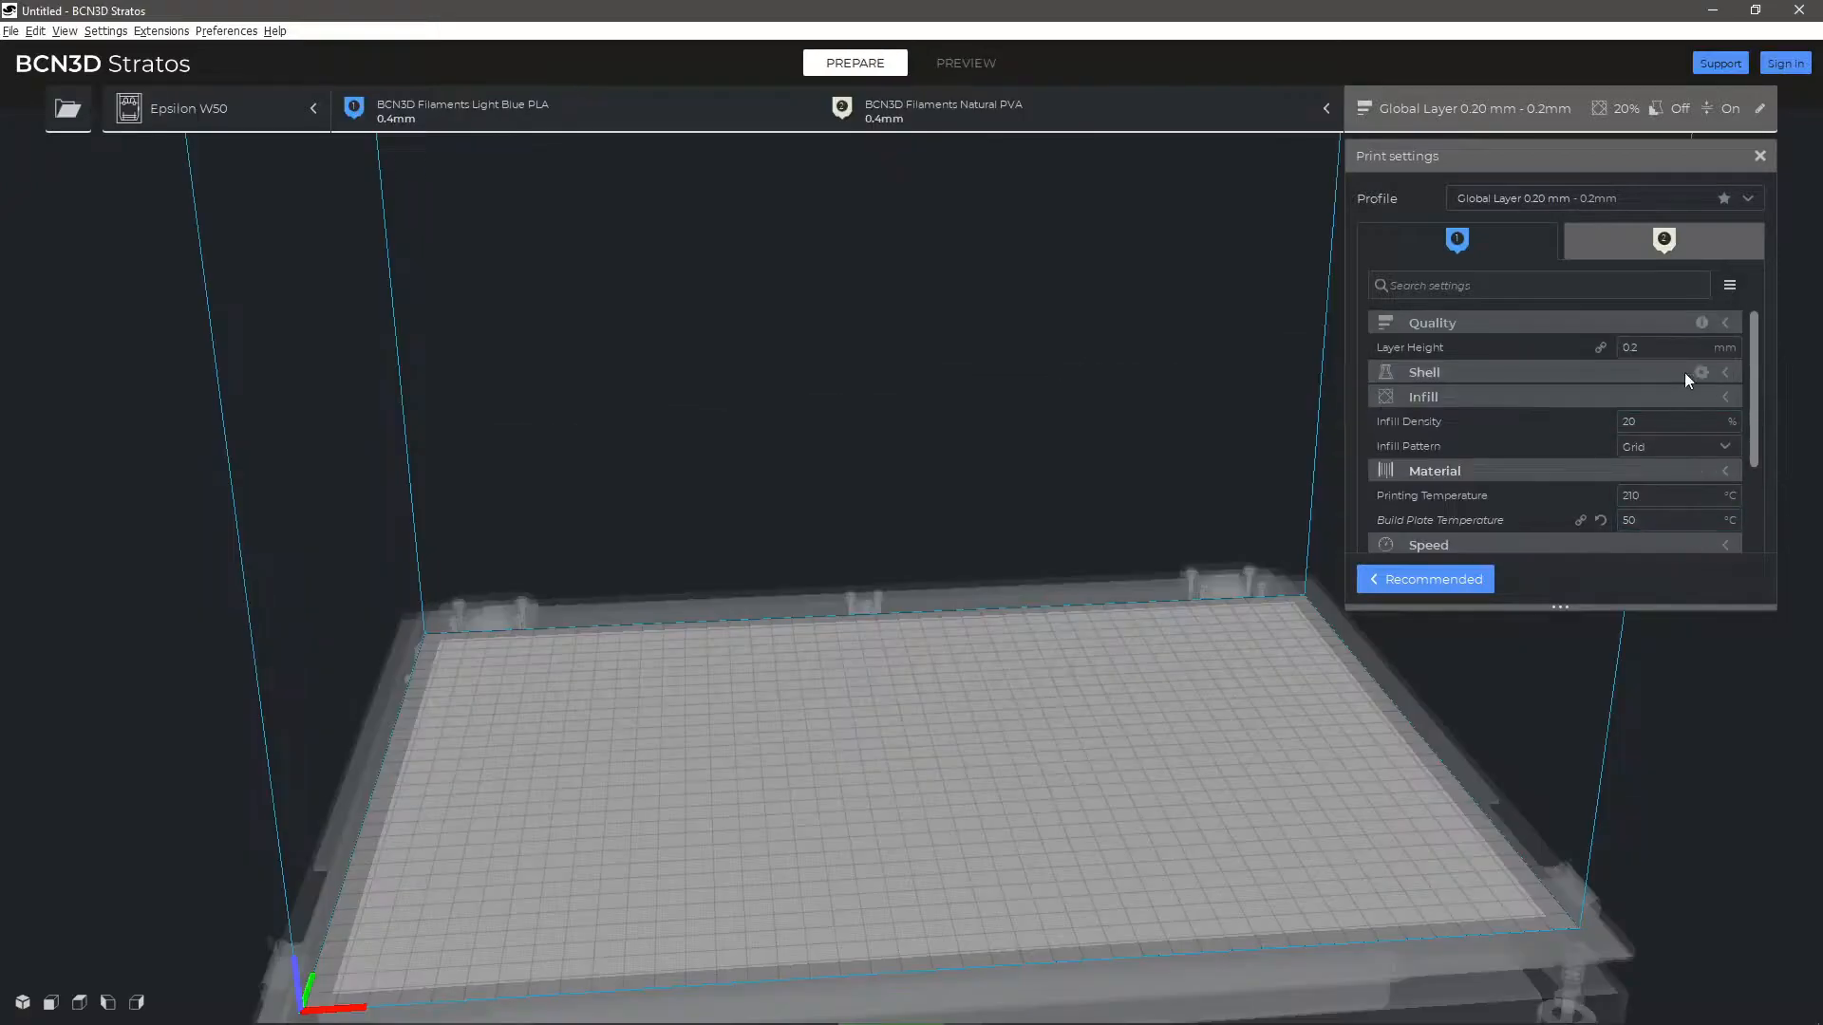
mouse_move(1689, 597)
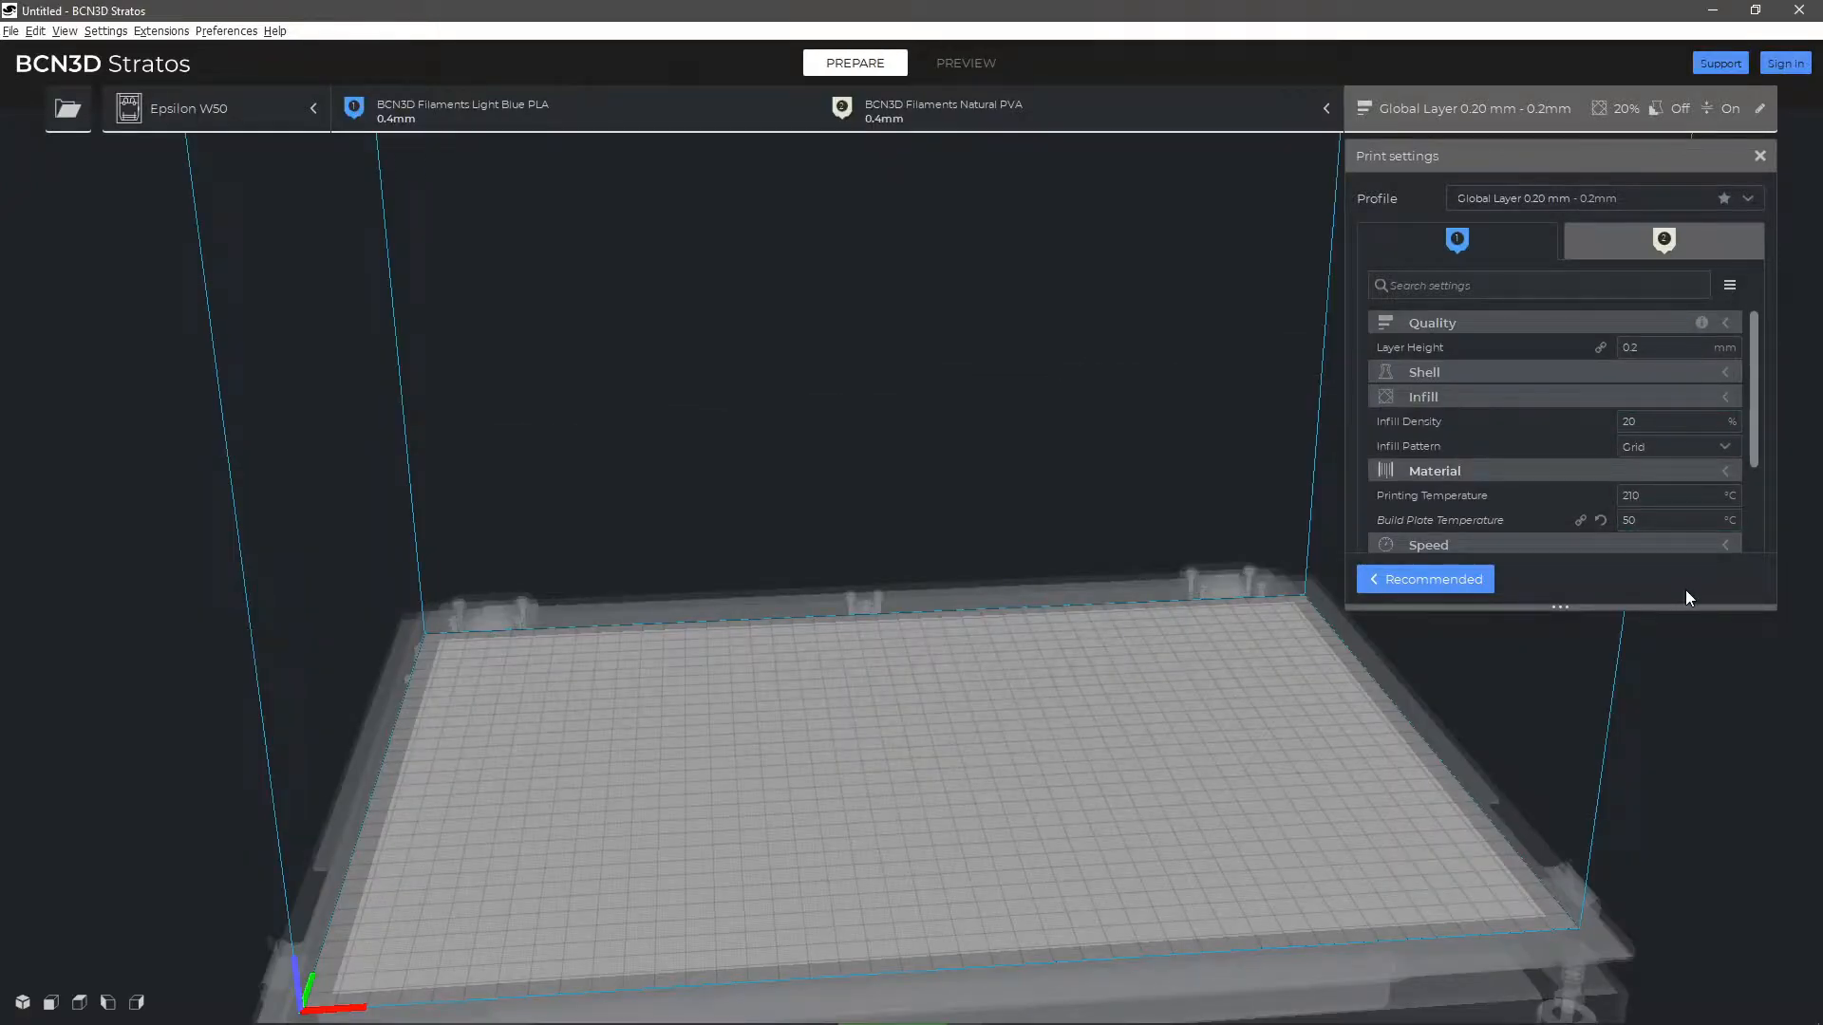
mouse_move(1061, 494)
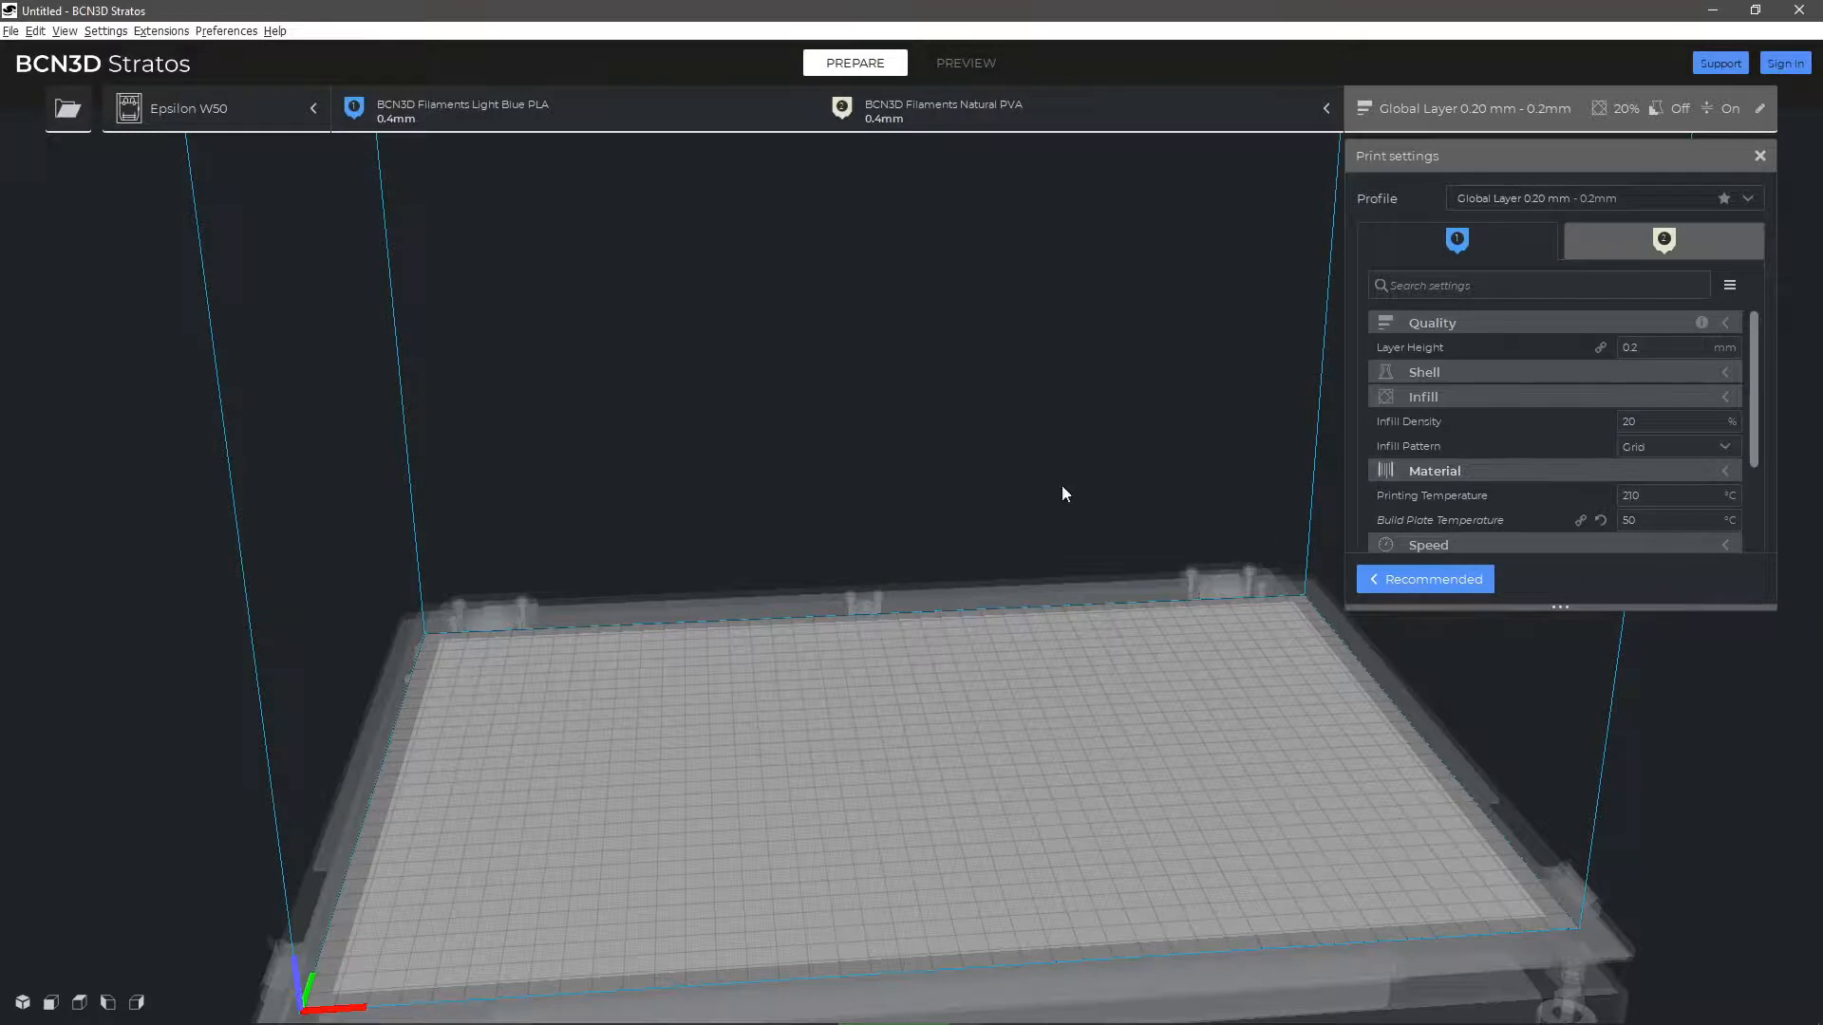
left_click(105, 30)
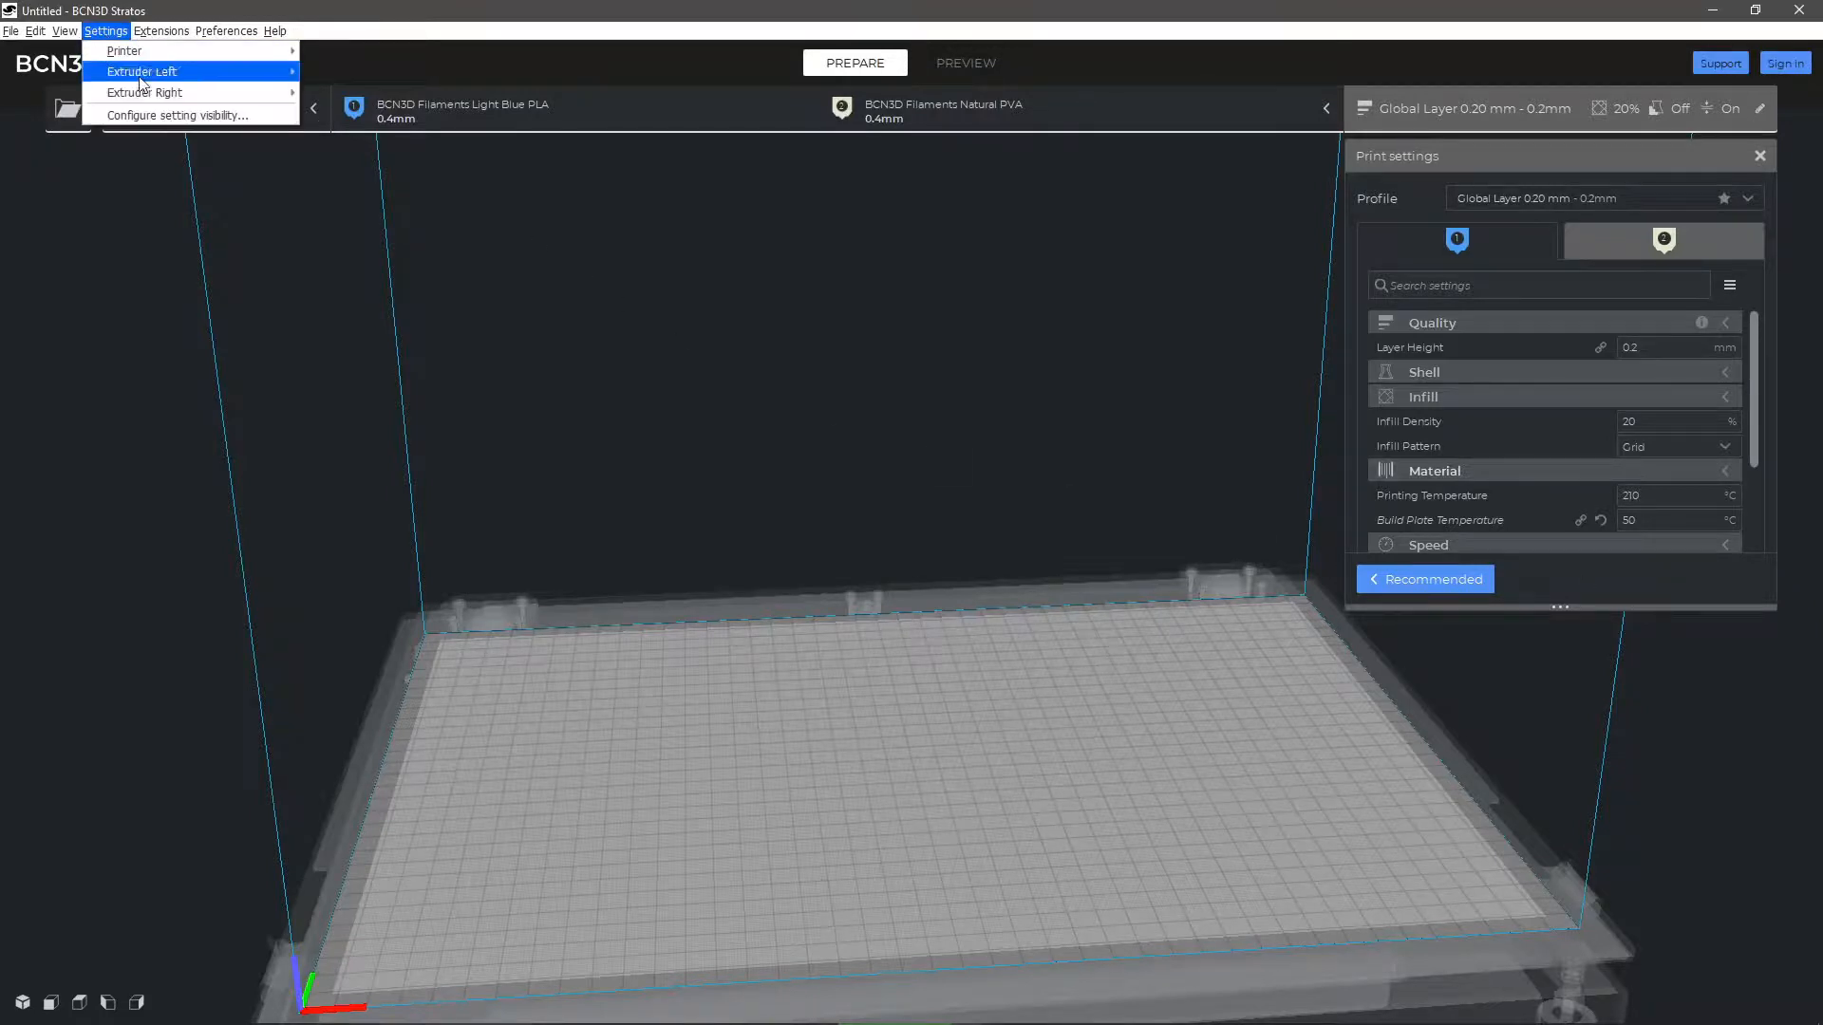
left_click(175, 114)
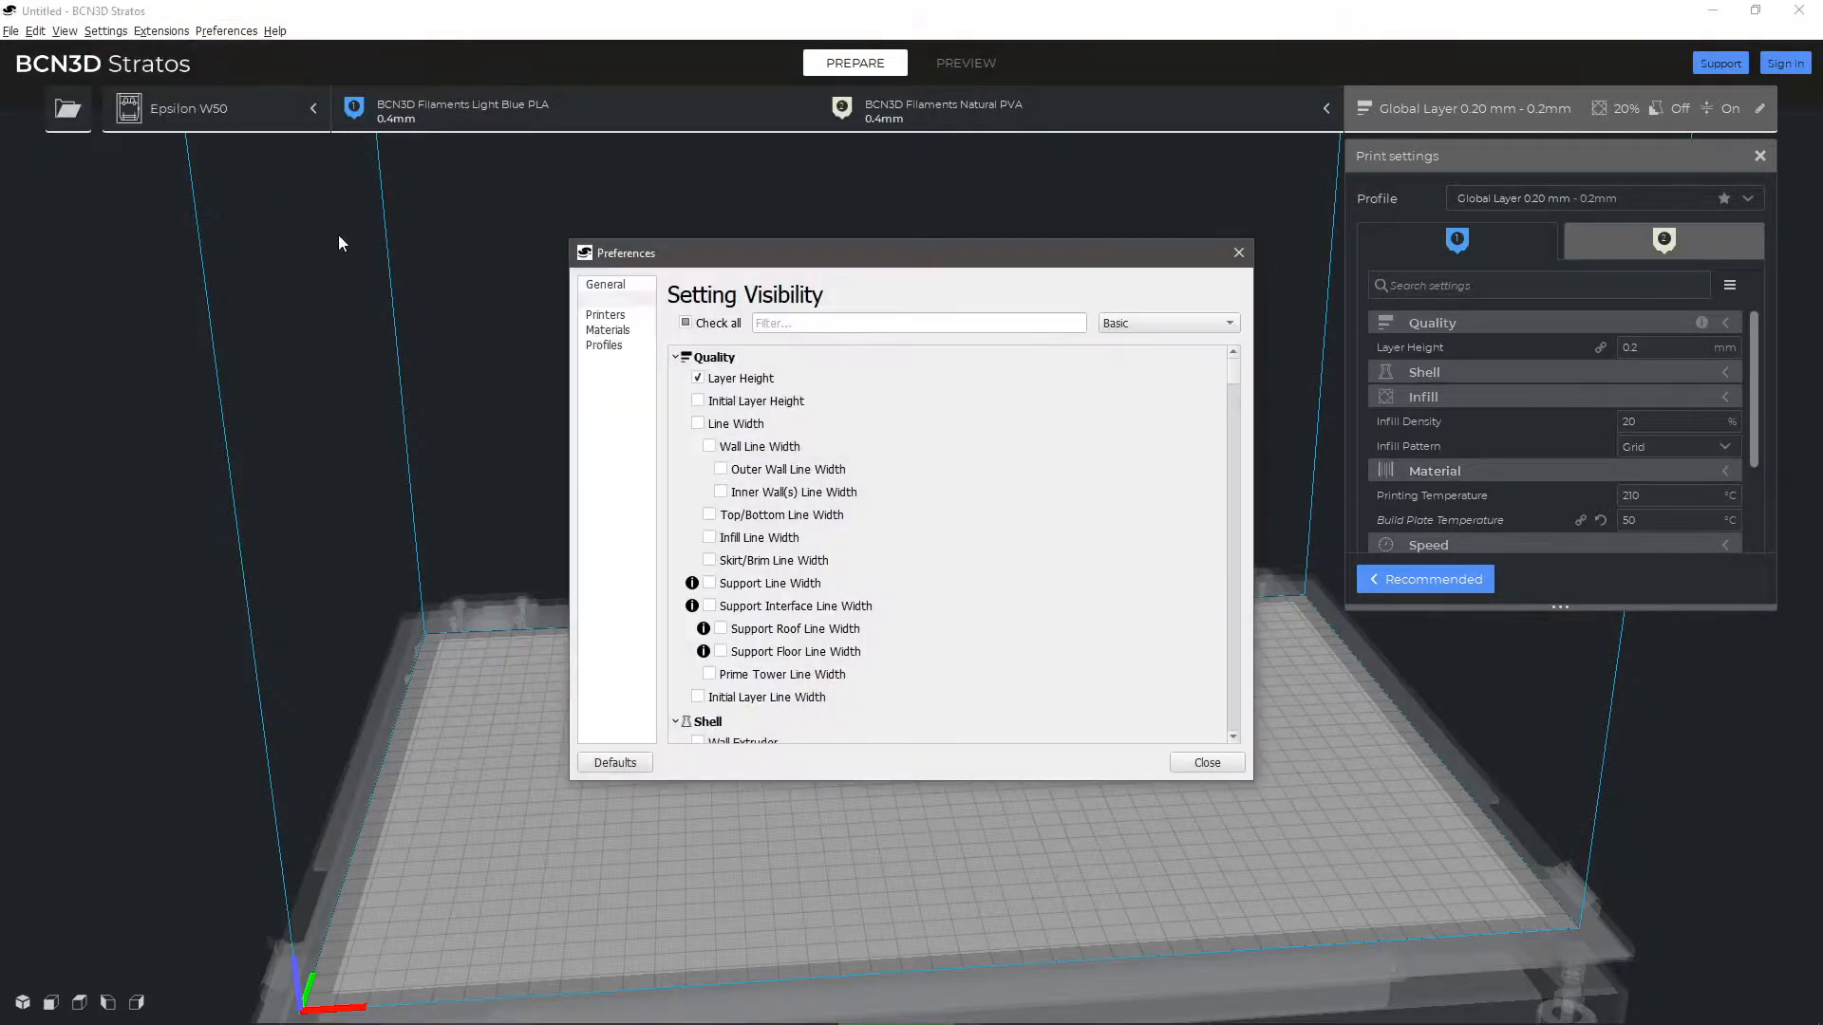
left_click(686, 323)
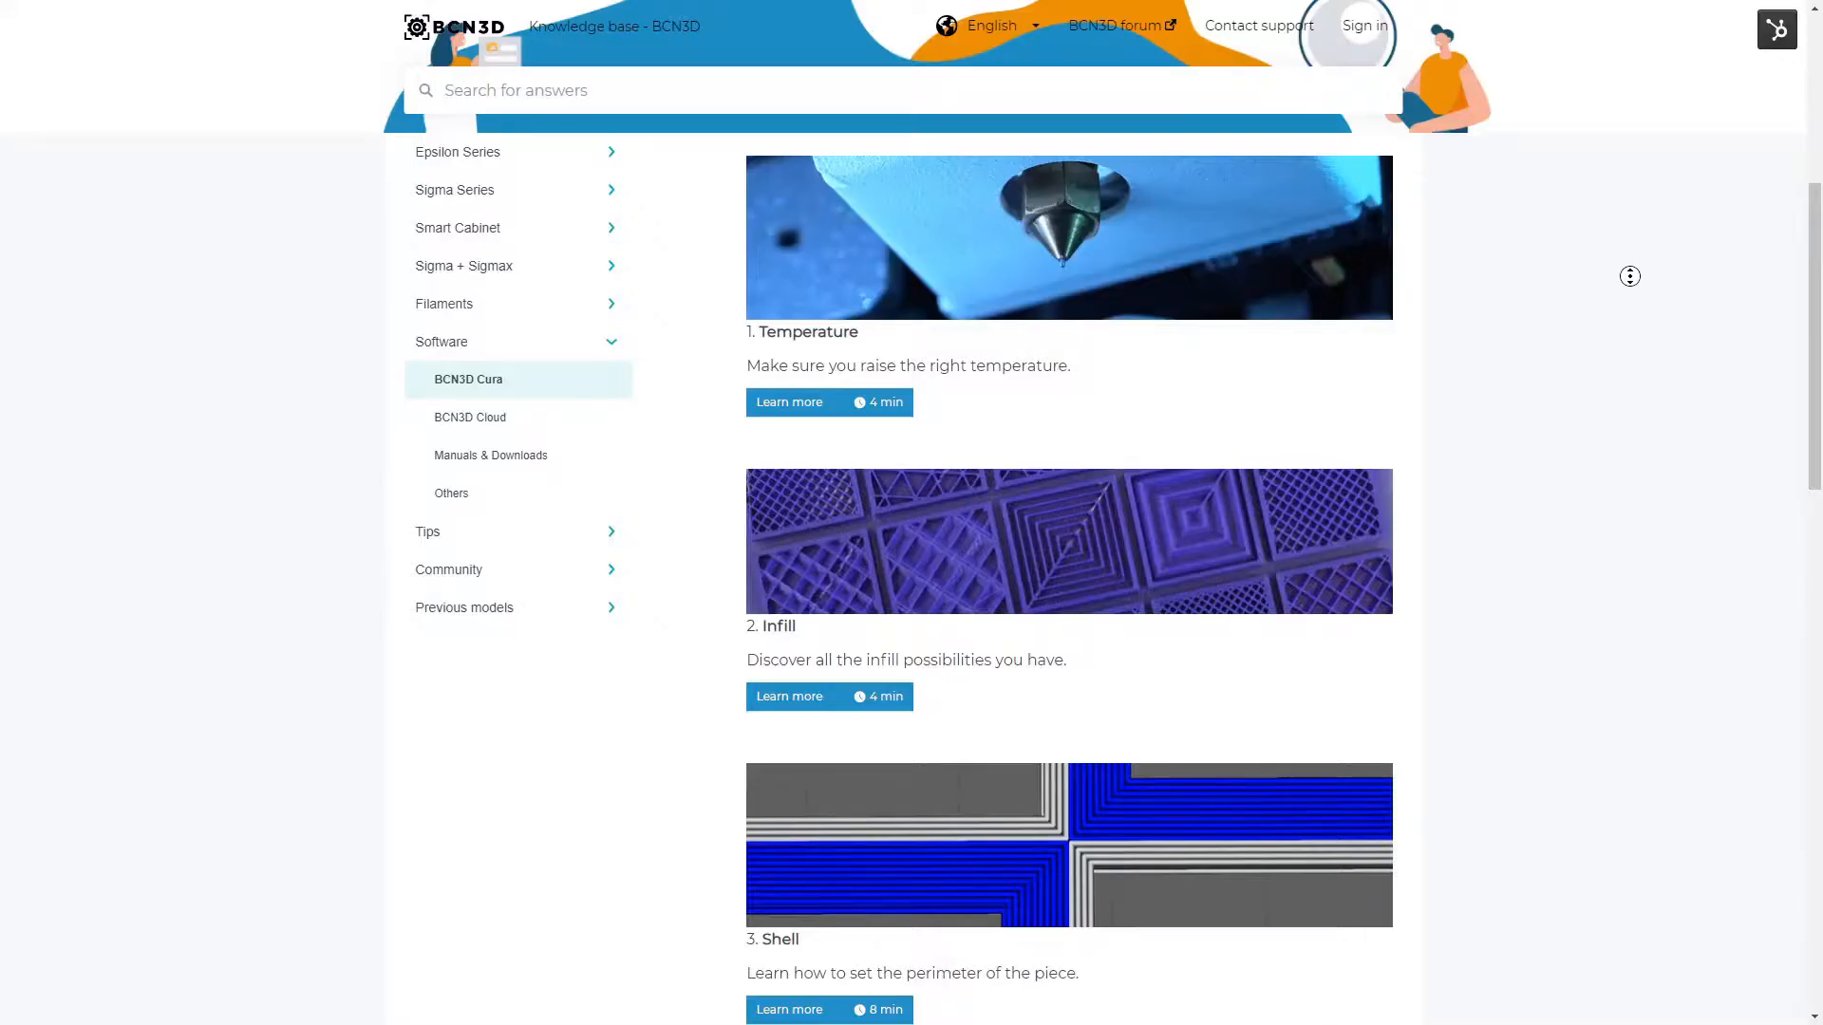
Scroll the BCN3D Cura article list down to the Cooling and Build plate adhesion guides
scroll("down", 3)
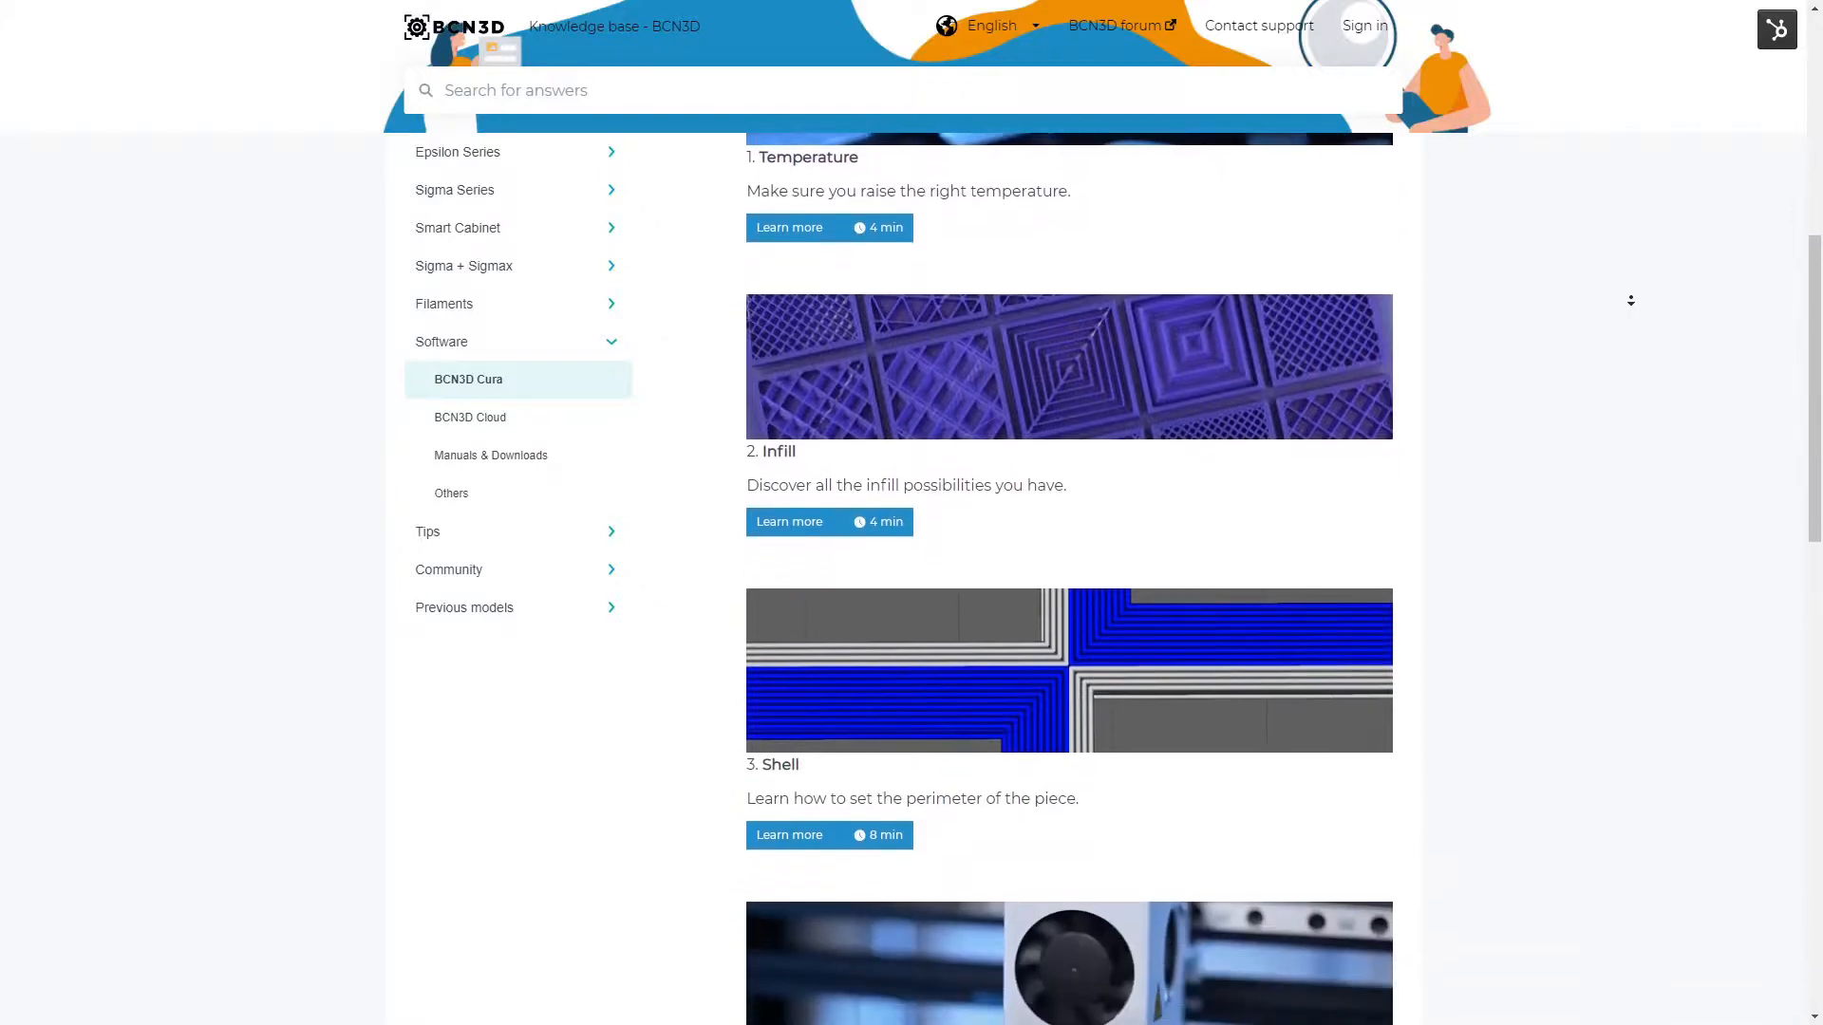
scroll("down", 3)
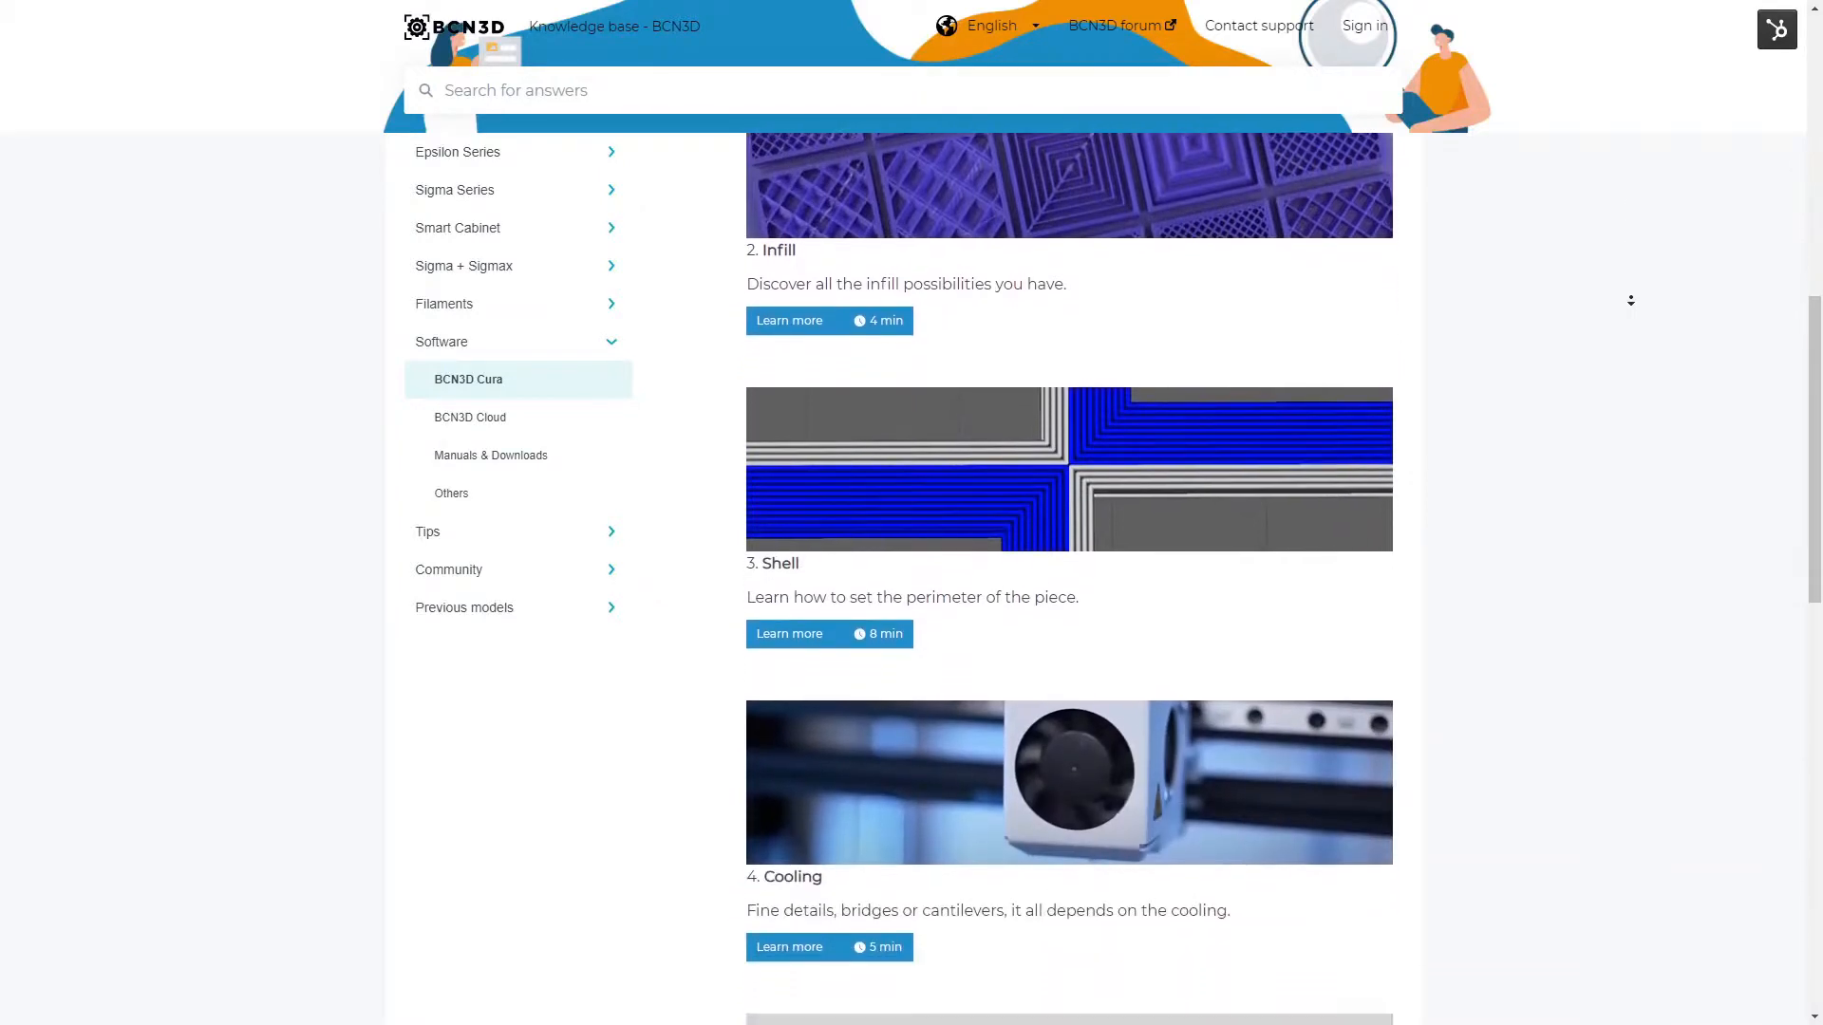
scroll("down", 3)
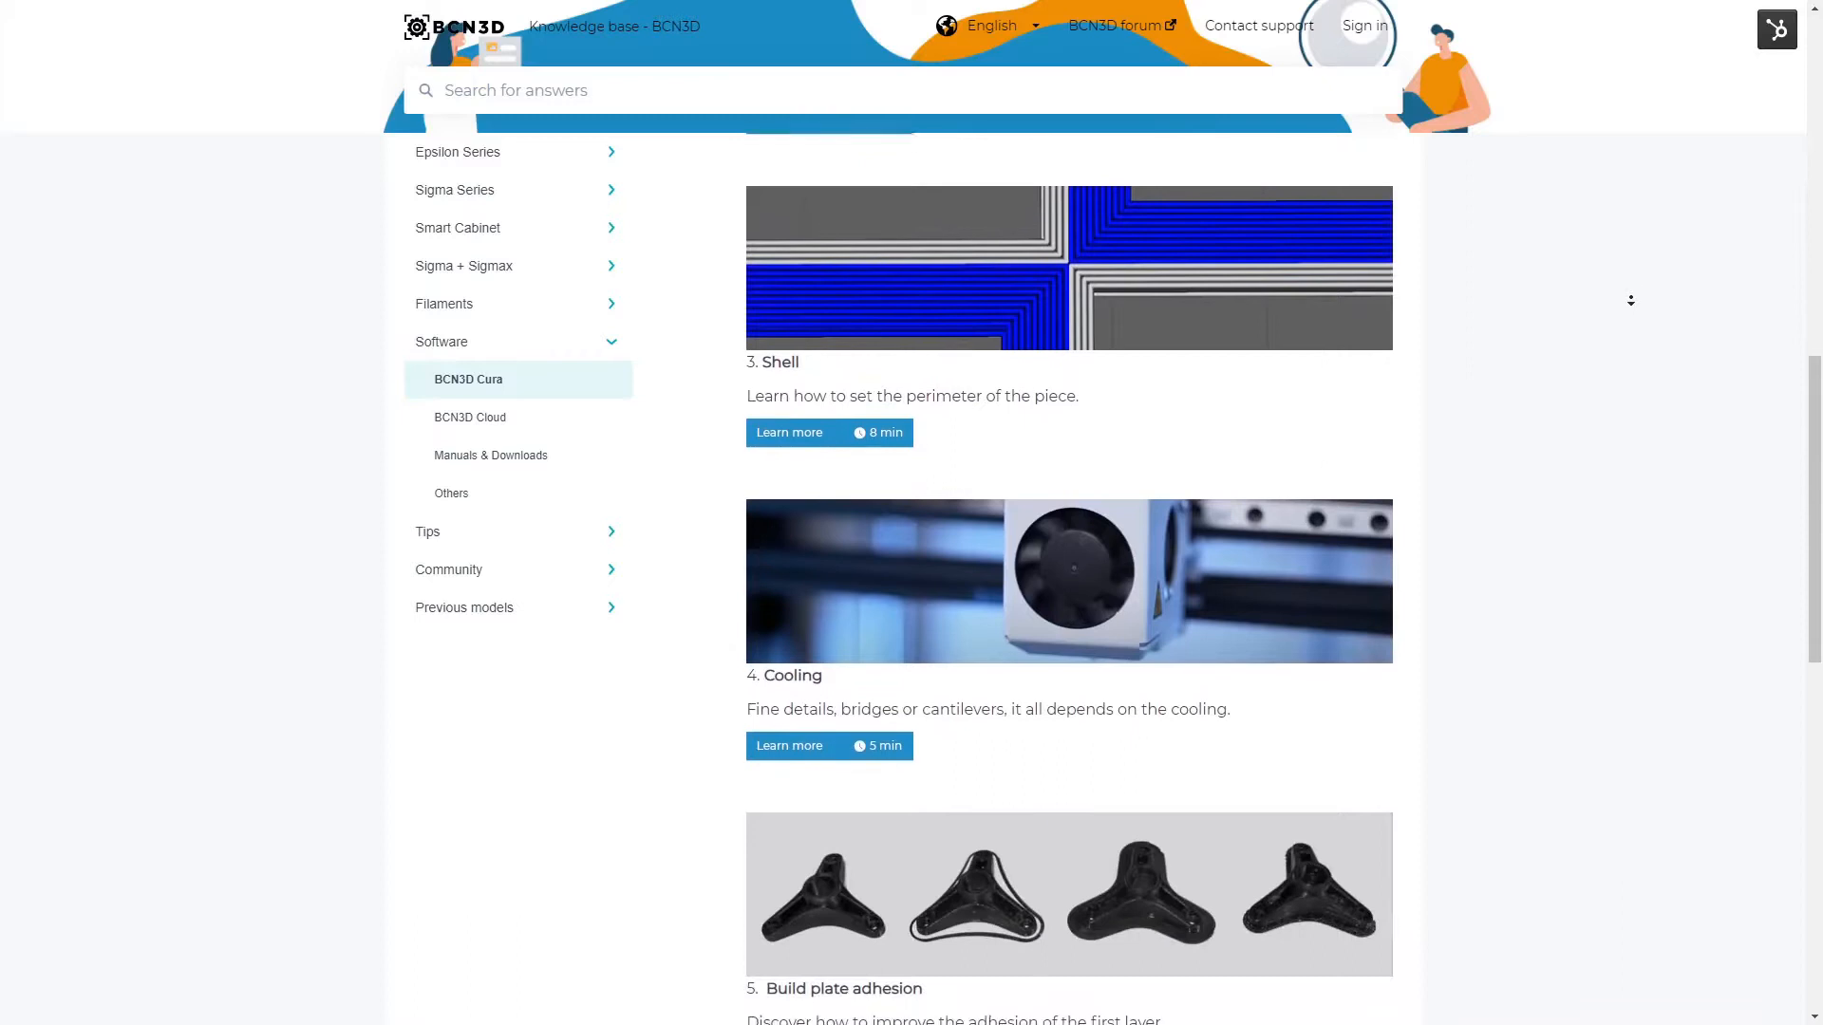
scroll("down", 3)
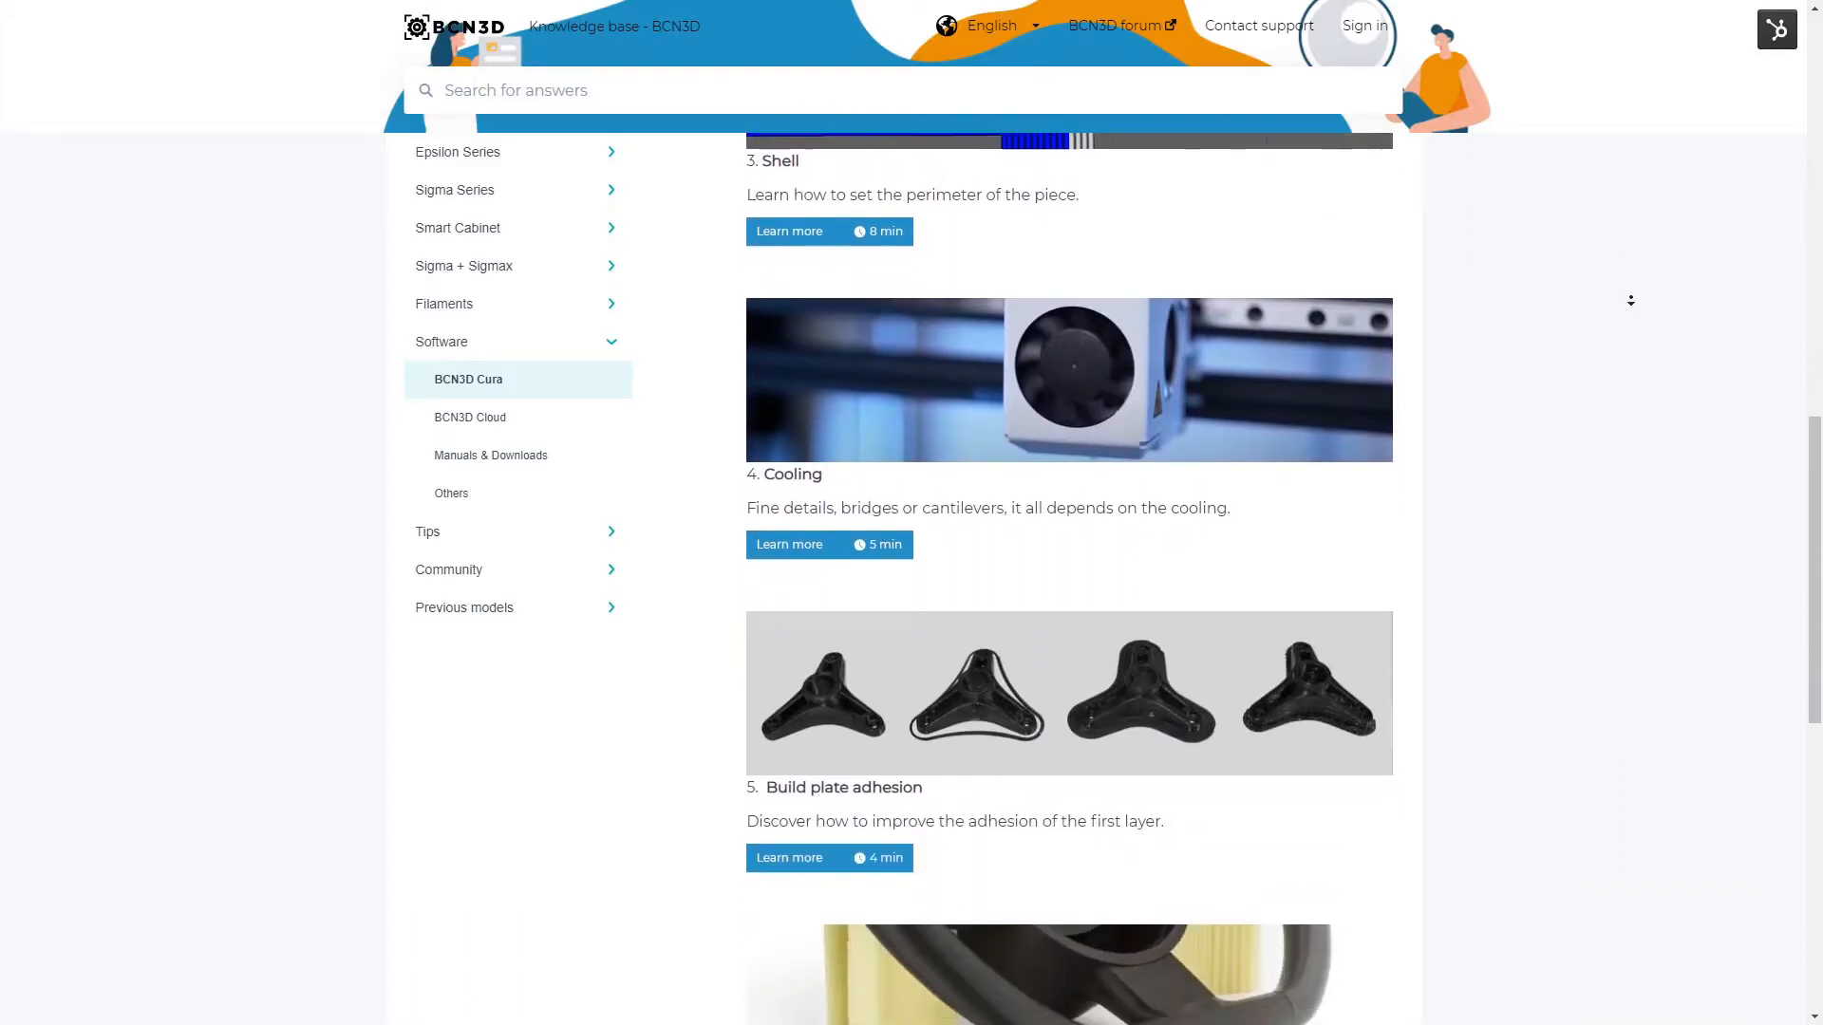